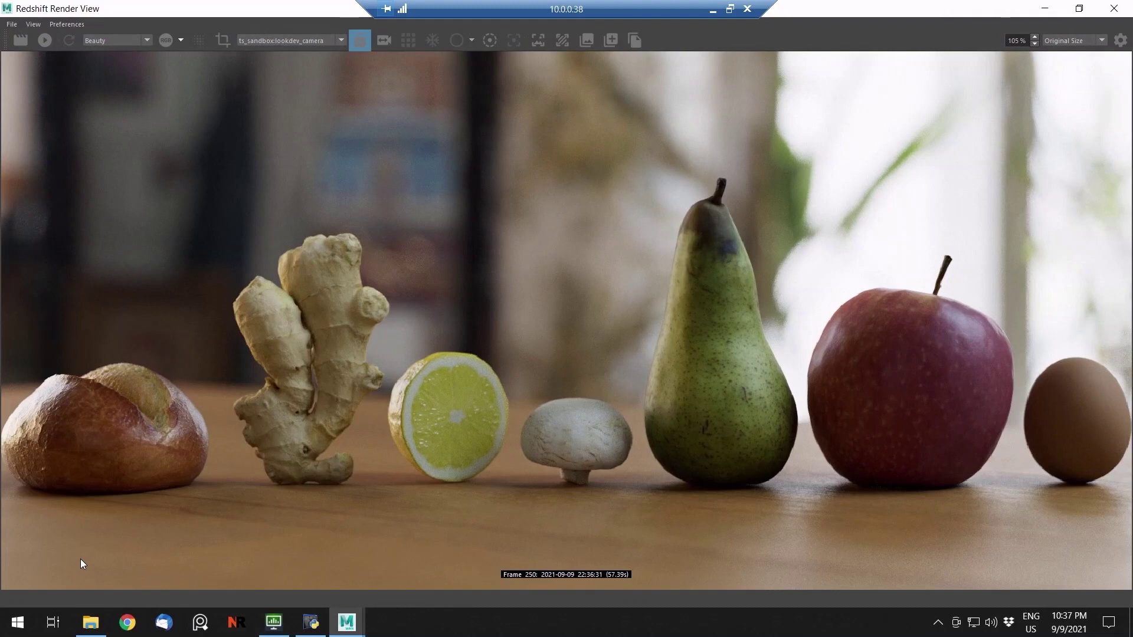
pyautogui.moveTo(308, 499)
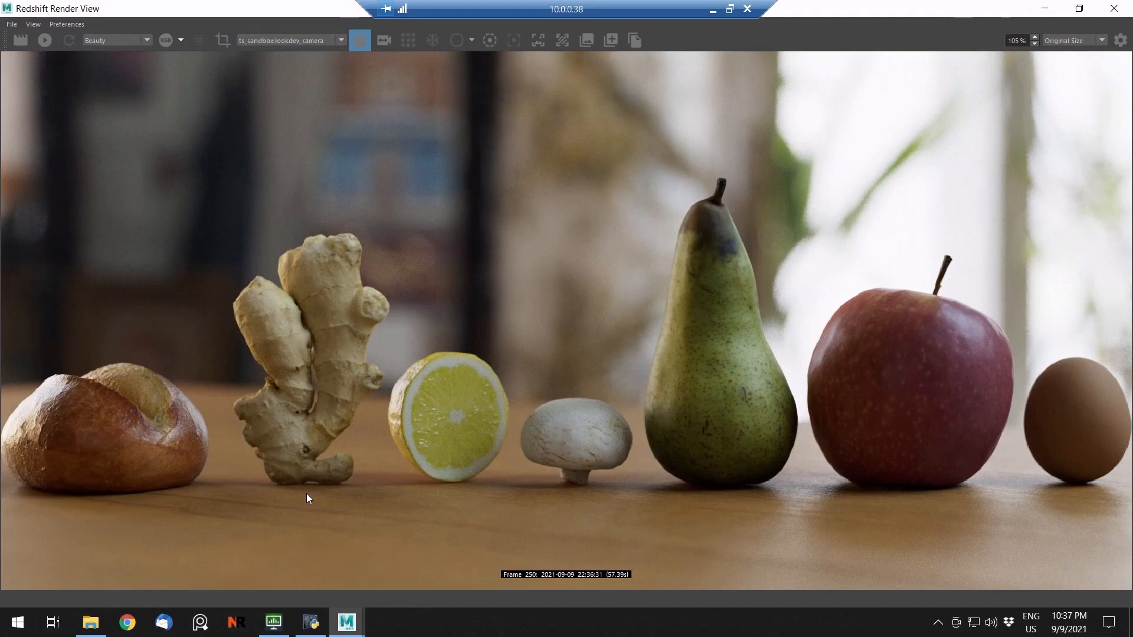
# - Leave the render view and return to the main Maya window with edit_scene.mb
pyautogui.click(91, 622)
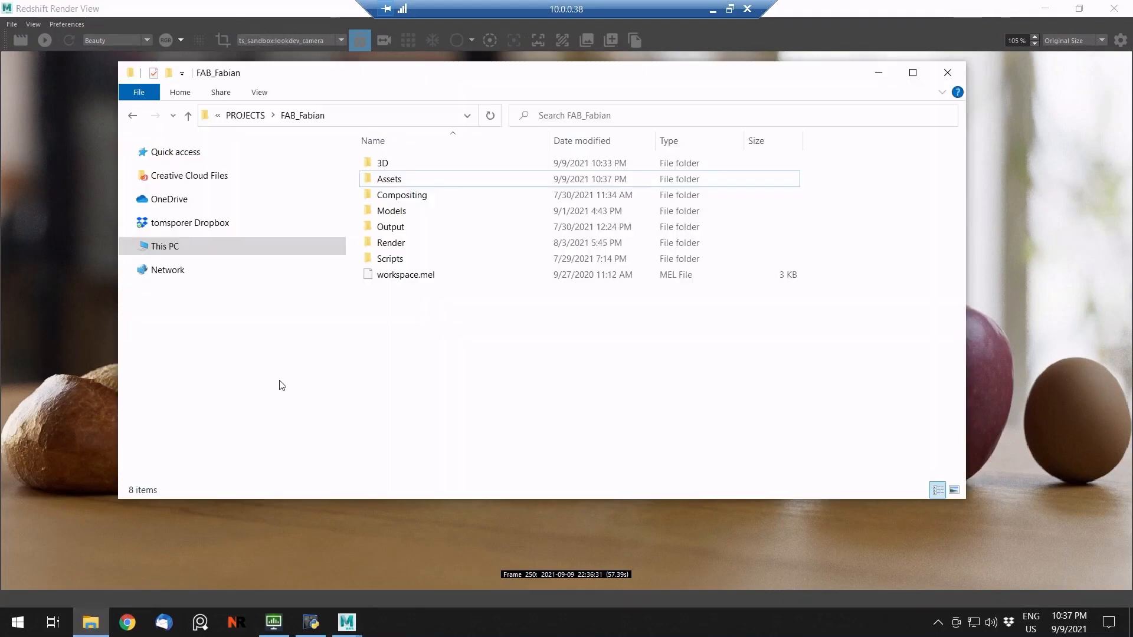
pyautogui.press('ctrl+a')
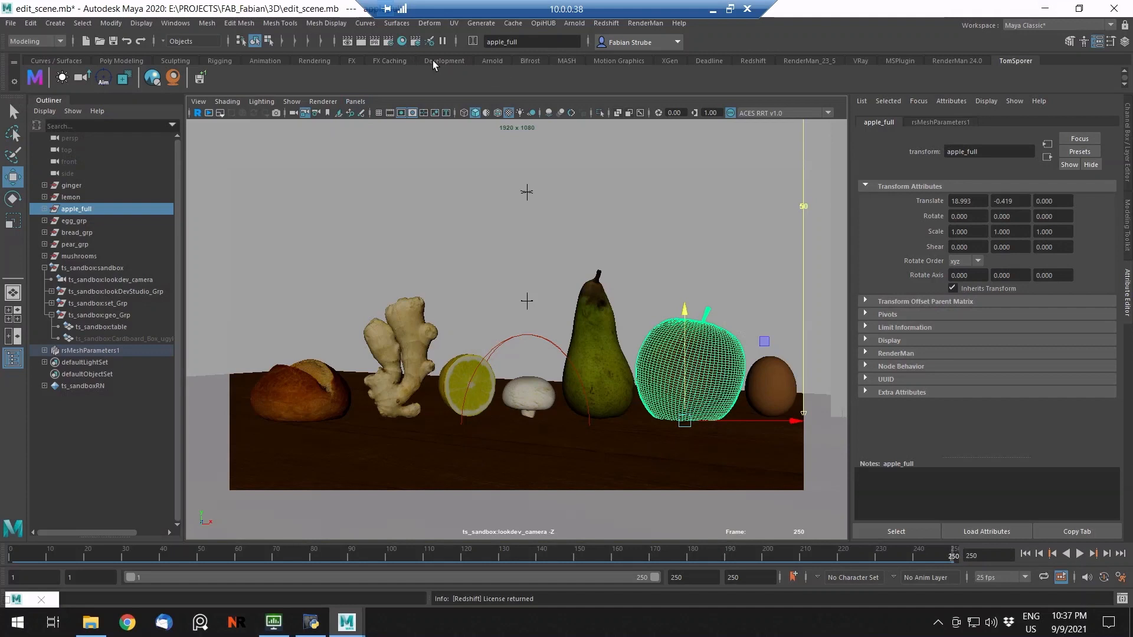
# - Start a new hero asset in the pipeline tools named 'mushroom'
pyautogui.click(444, 61)
pyautogui.write('m')
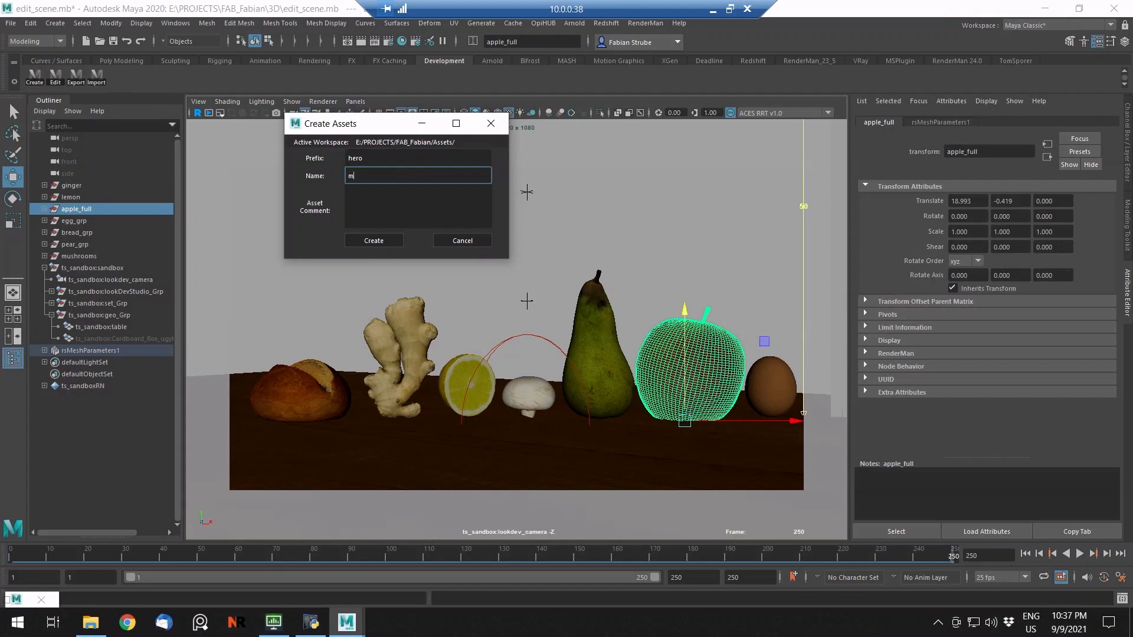
pyautogui.write('ushroom')
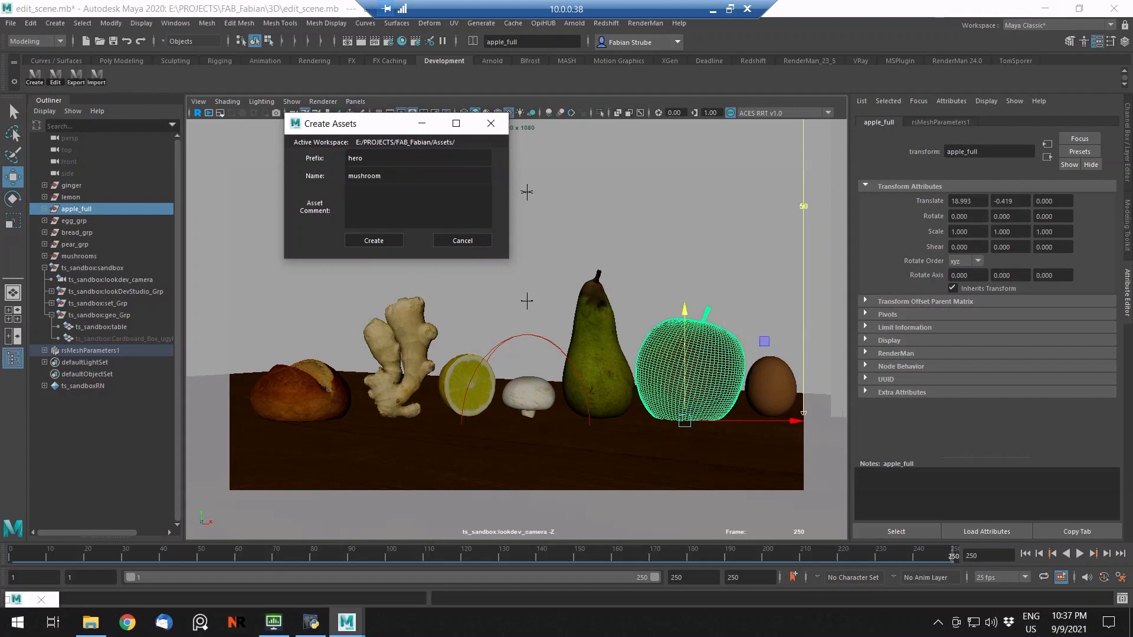
# - Comment the asset 'white mushroom / sh010 / foreground' and confirm its creation
pyautogui.click(417, 204)
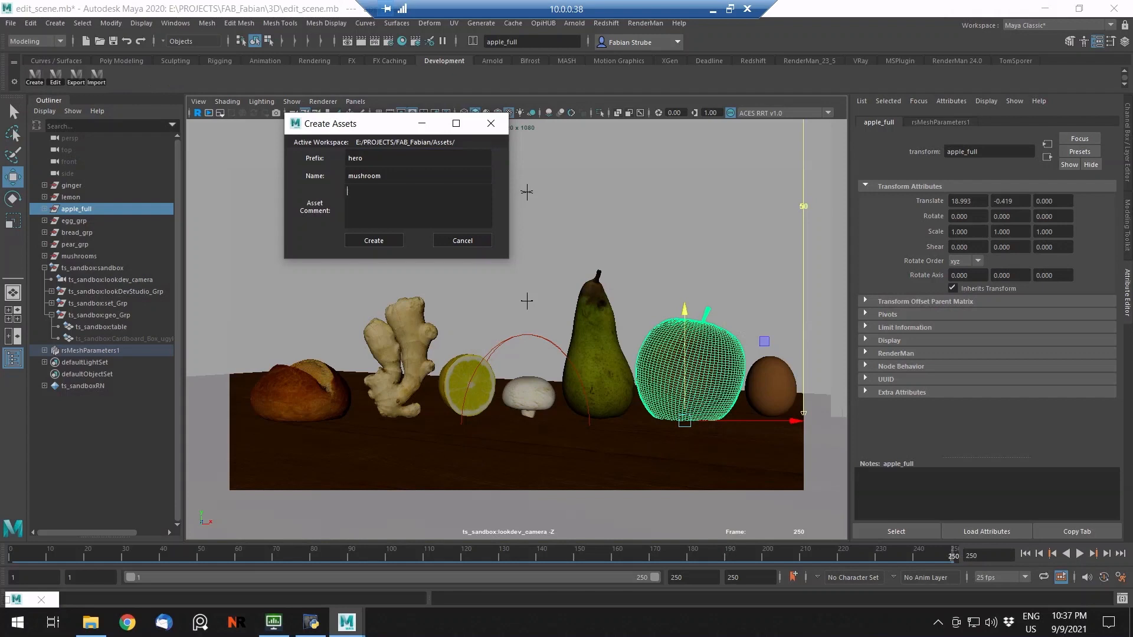
pyautogui.write('white')
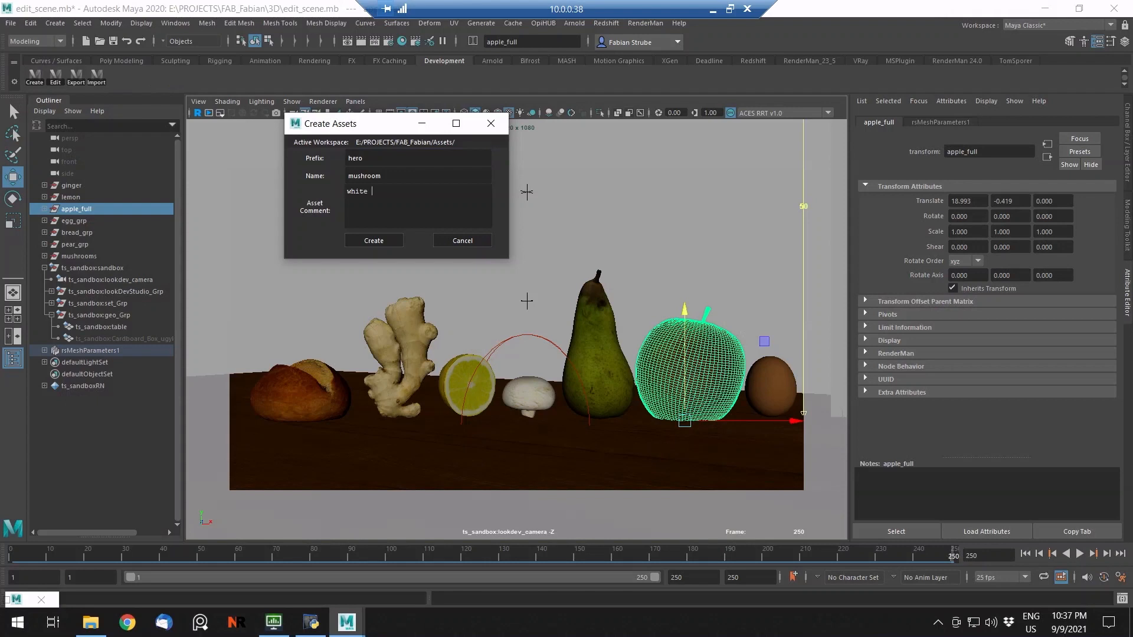
pyautogui.write('mushroom')
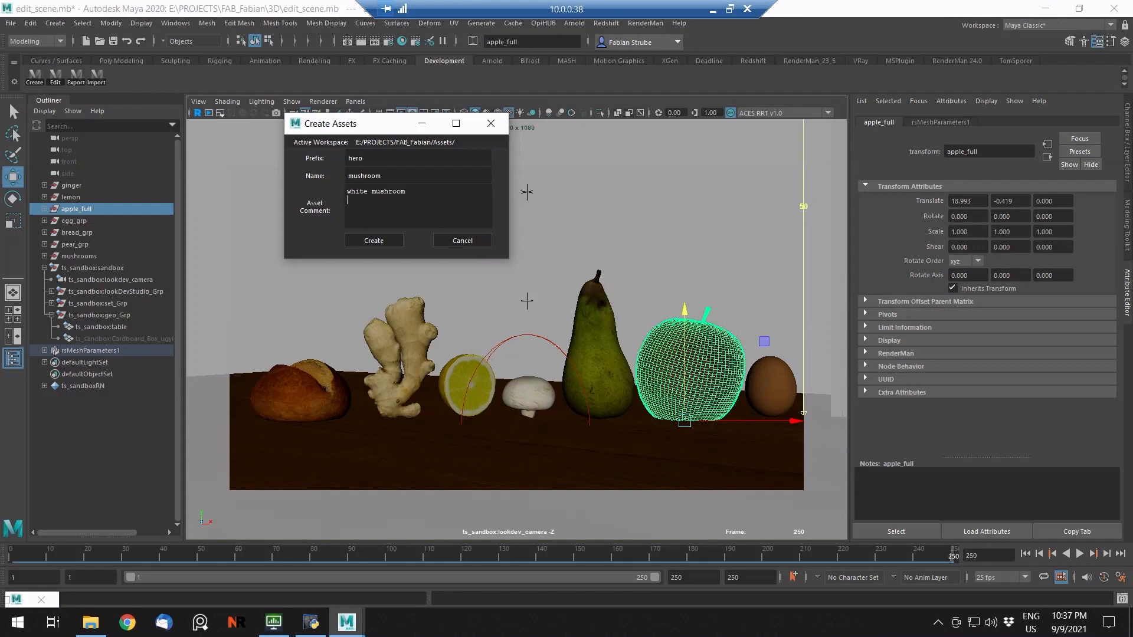
pyautogui.write('sh010')
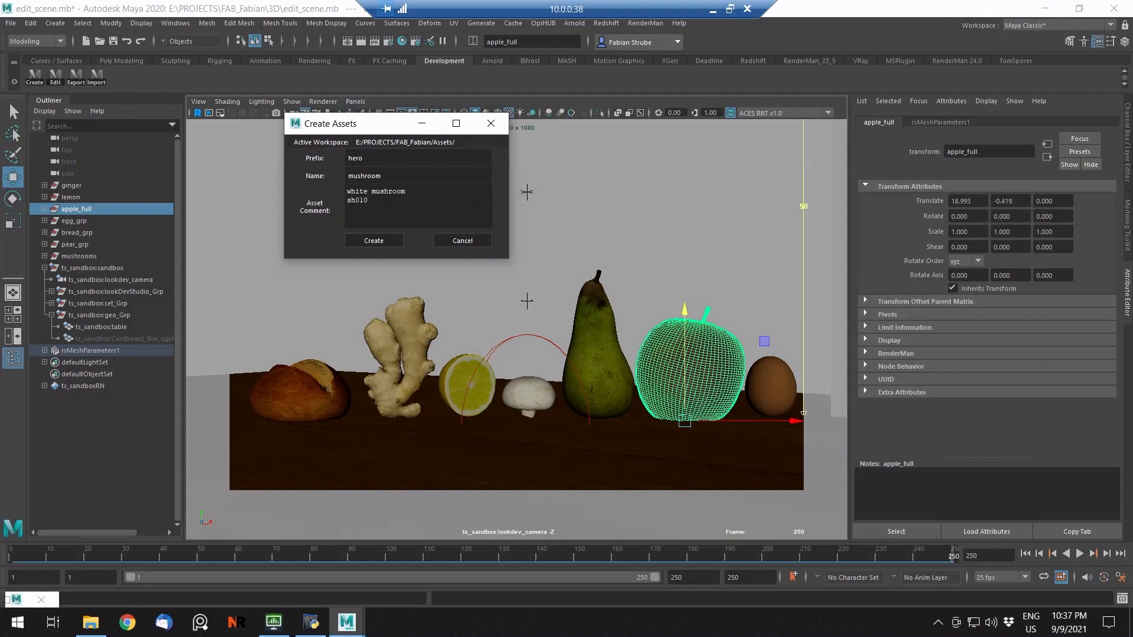
pyautogui.write('foreground')
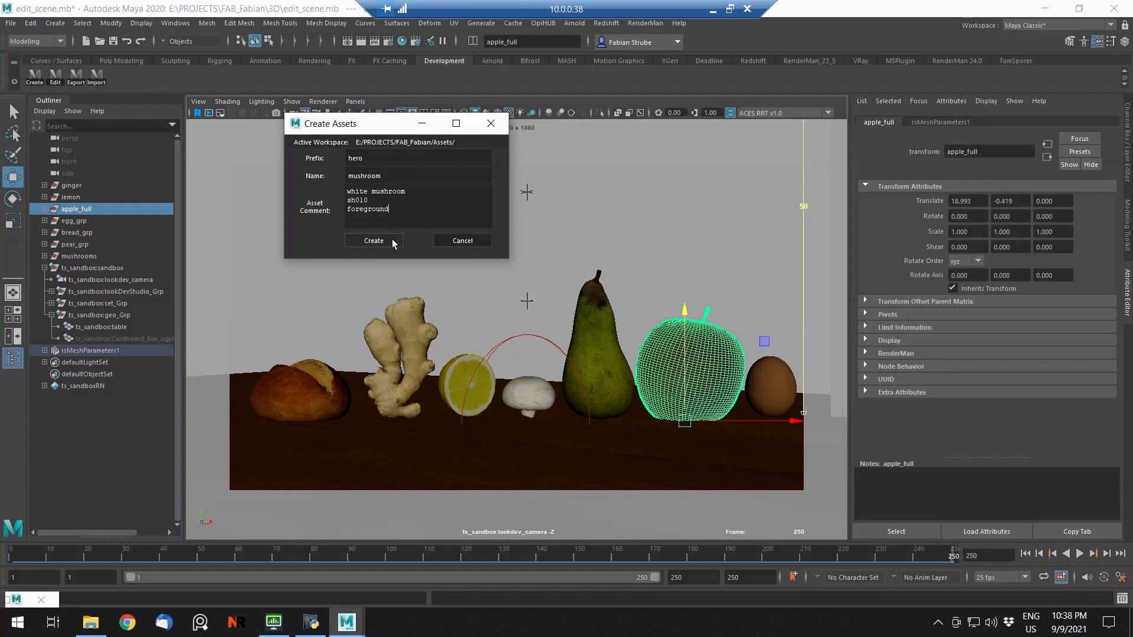
pyautogui.click(374, 240)
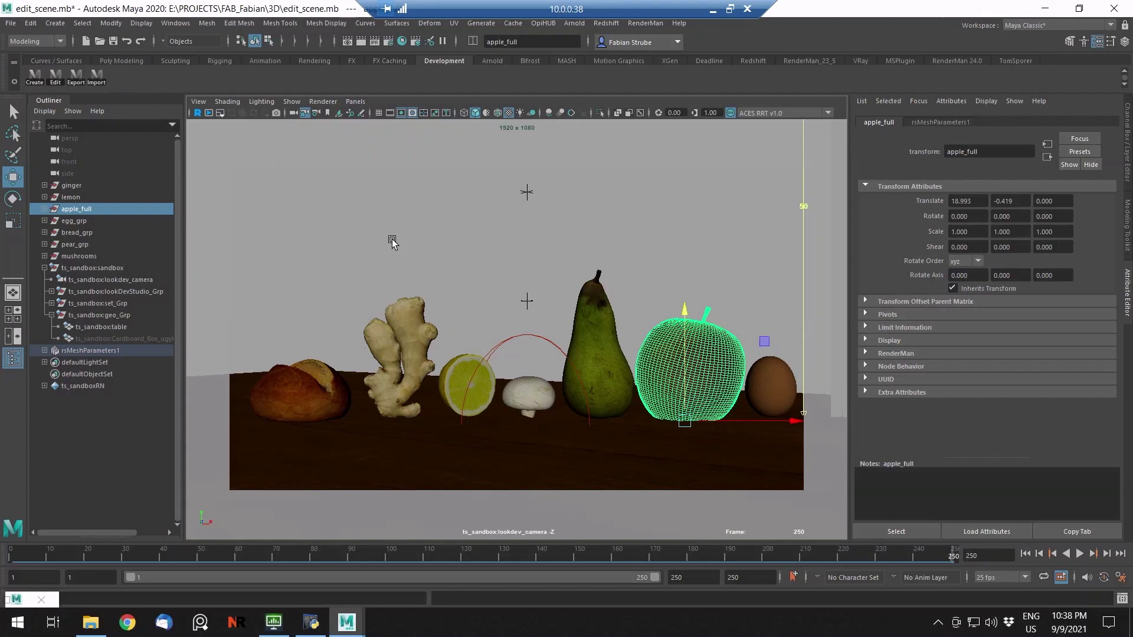
# - Choose hero_mushroom as the export target for the selected mushrooms group
pyautogui.click(79, 256)
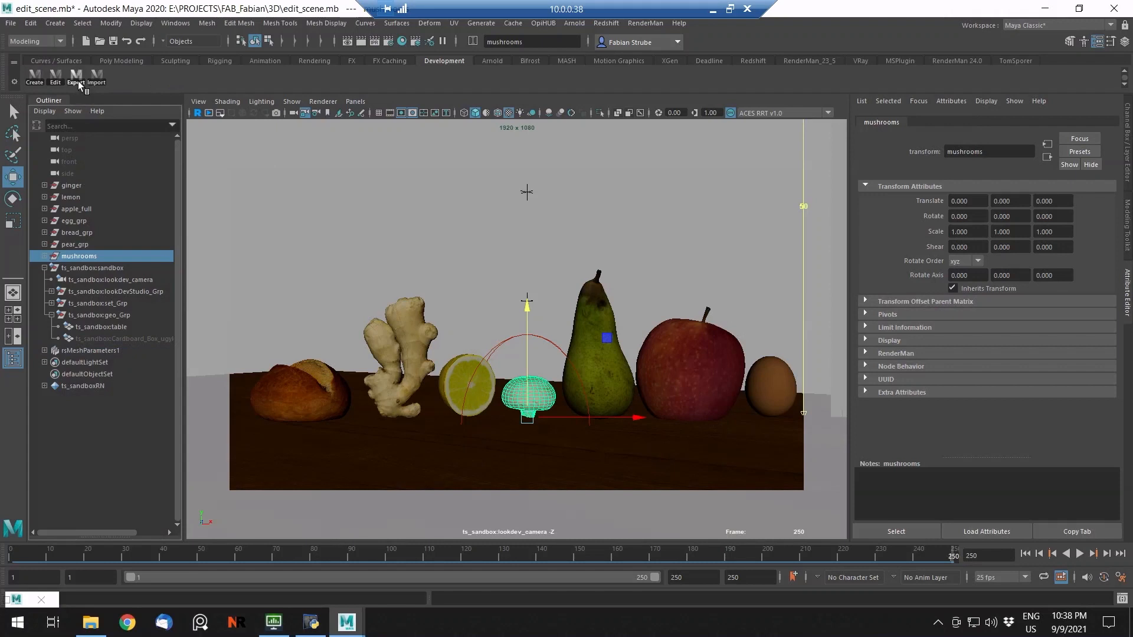
pyautogui.click(76, 76)
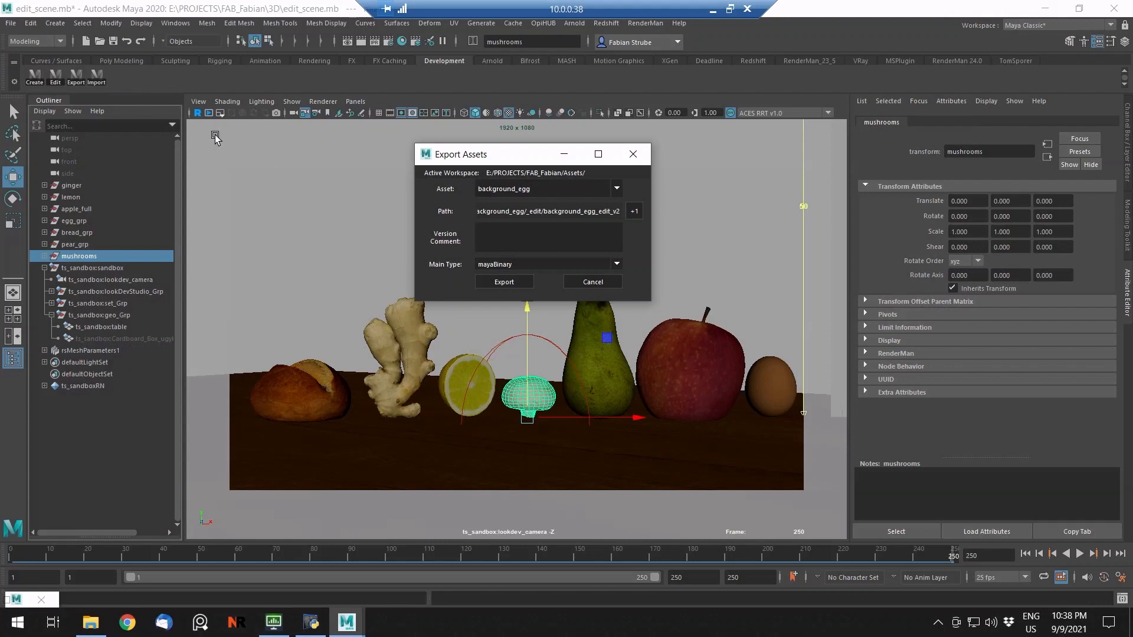
pyautogui.moveTo(554, 214)
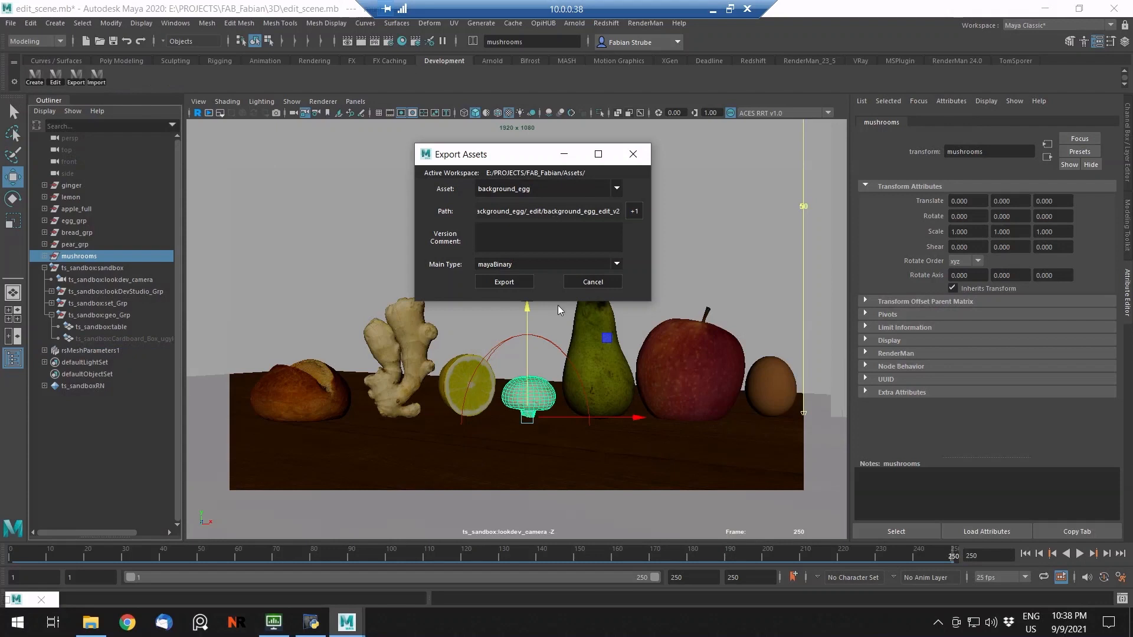
pyautogui.click(616, 189)
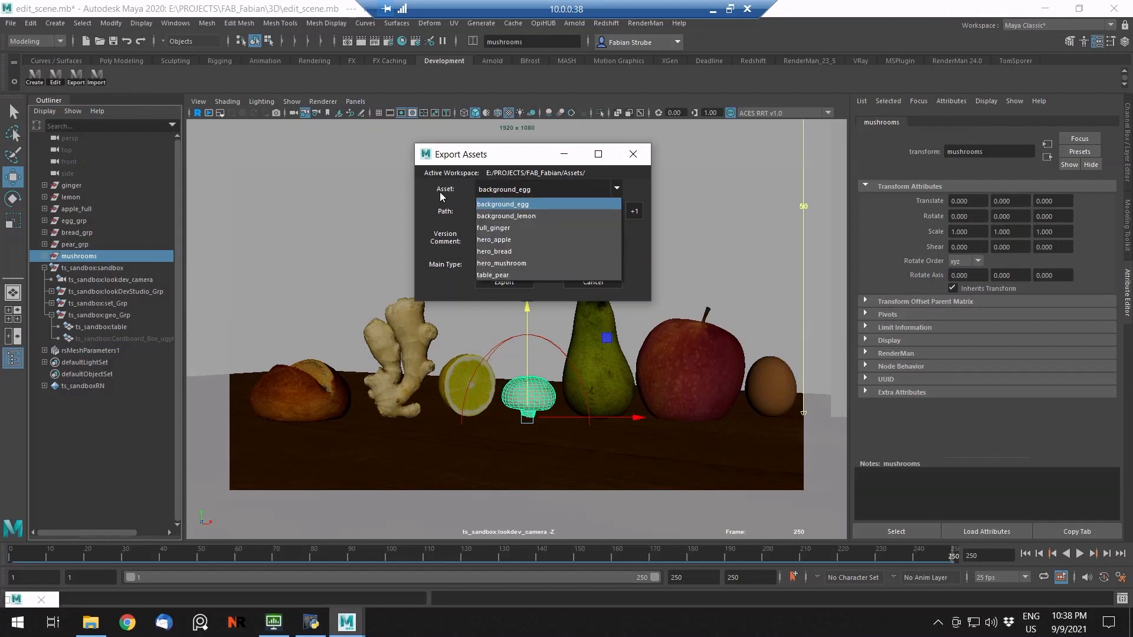
pyautogui.moveTo(516, 251)
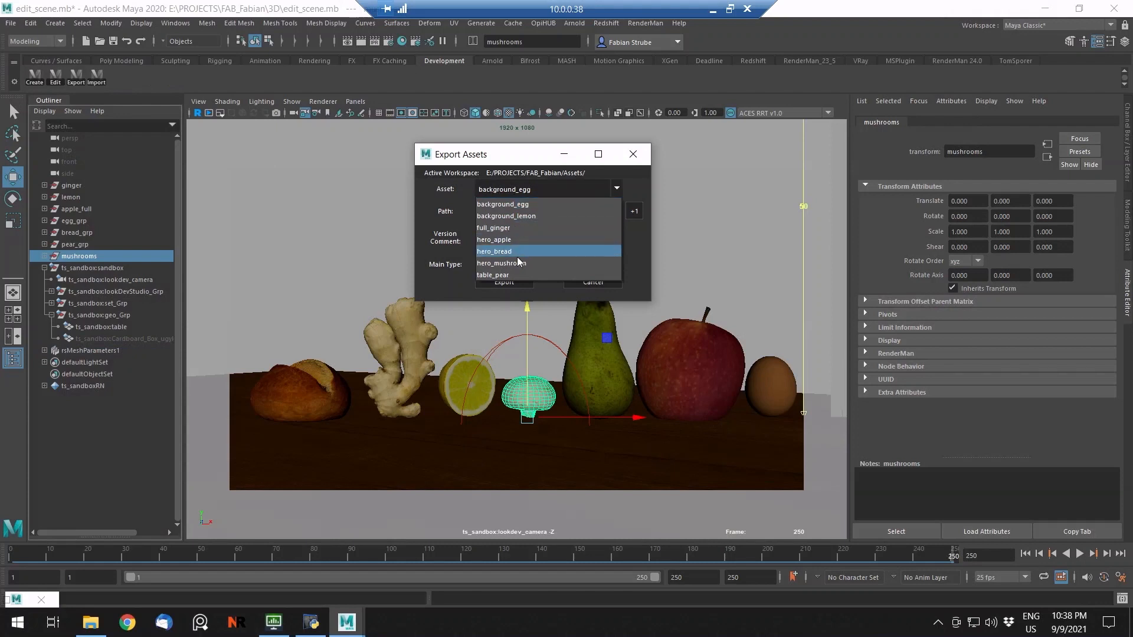
pyautogui.click(501, 263)
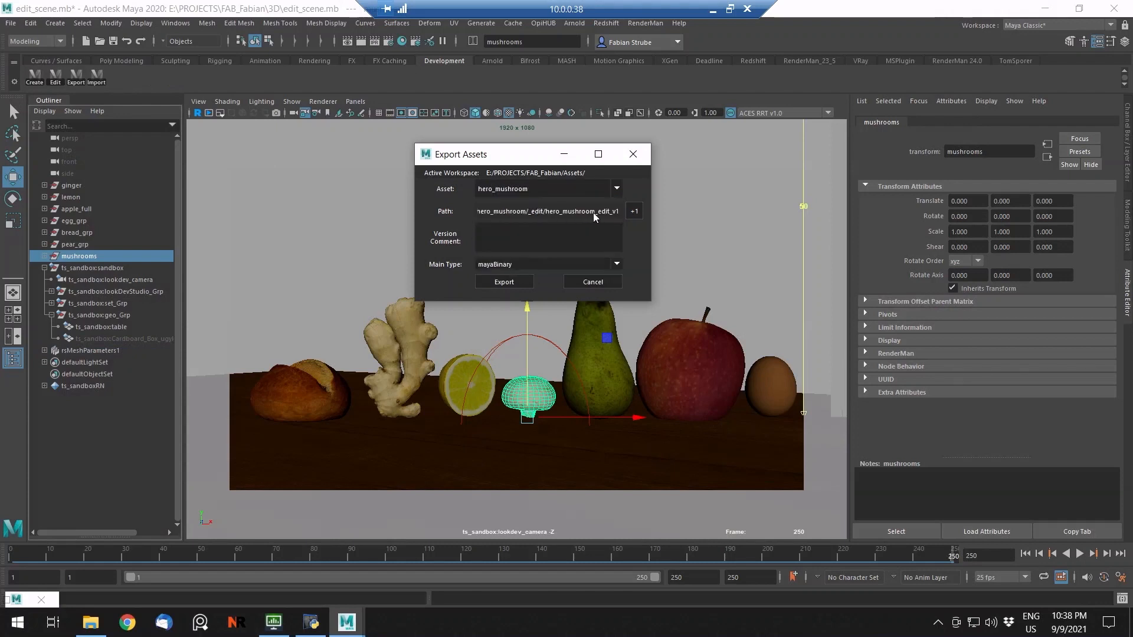
pyautogui.moveTo(600, 219)
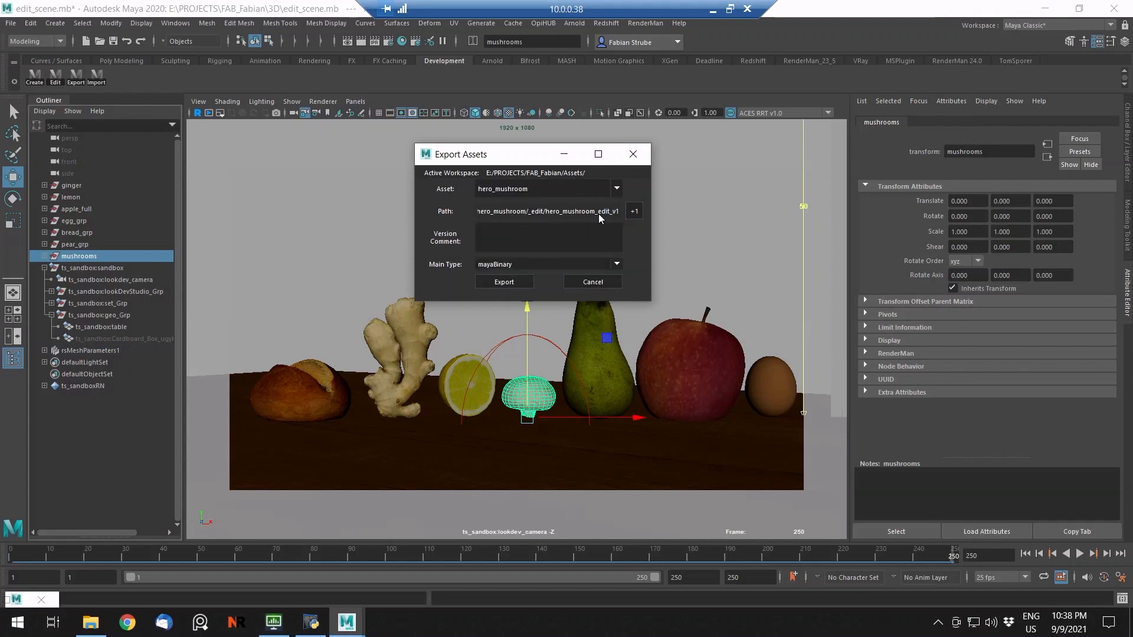
# - Rename the export file path from 'edit' to 'modeled'
pyautogui.doubleClick(602, 211)
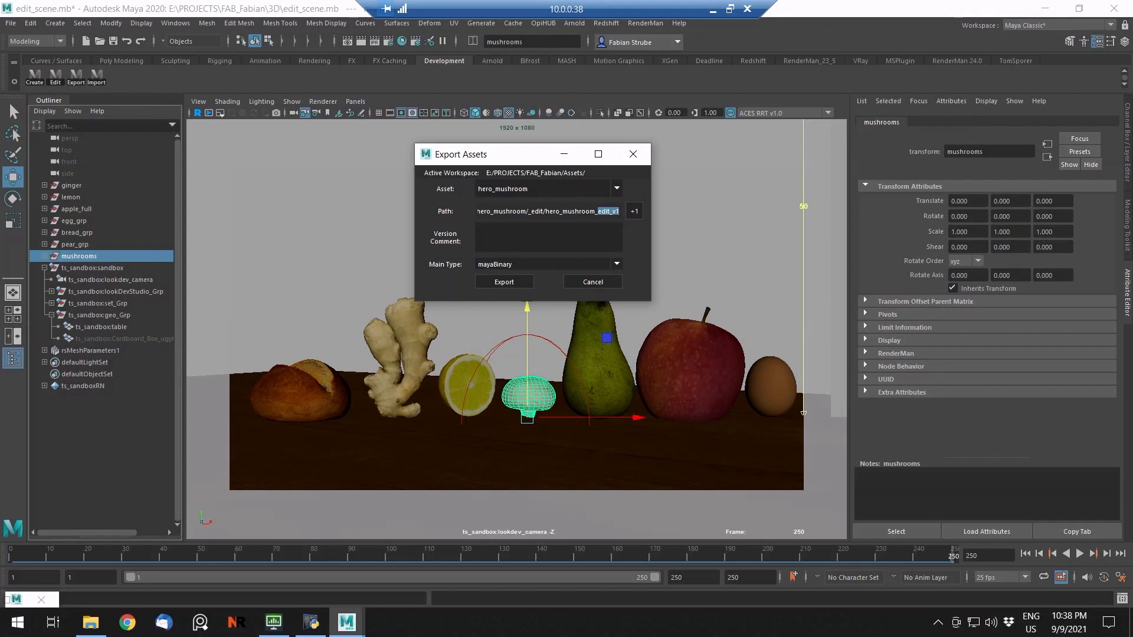
pyautogui.write('modeled')
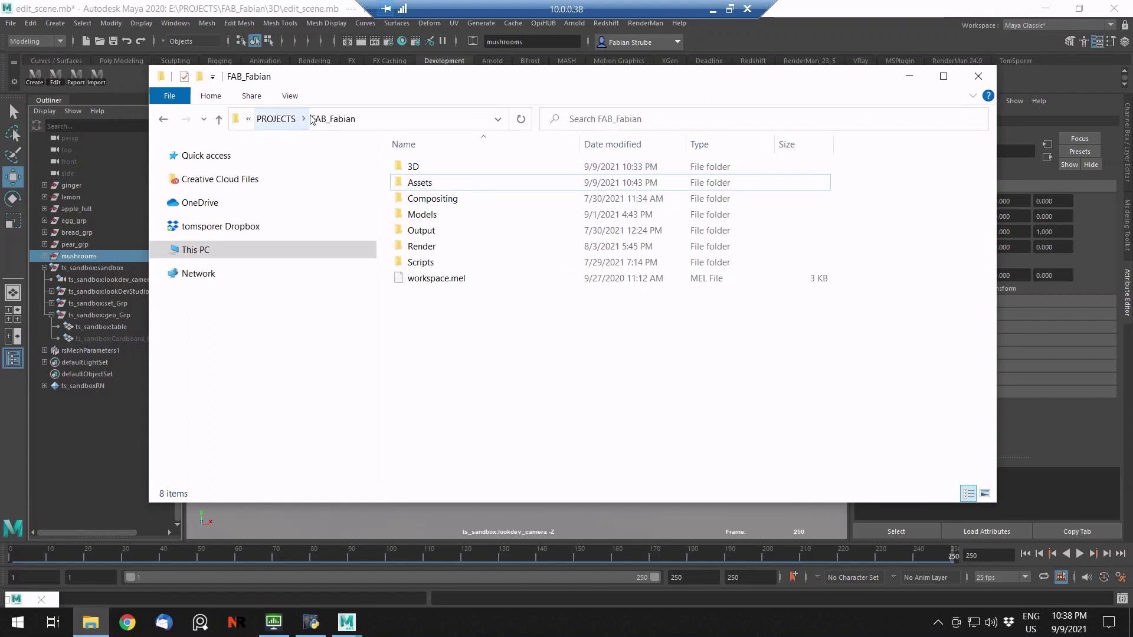
pyautogui.doubleClick(419, 182)
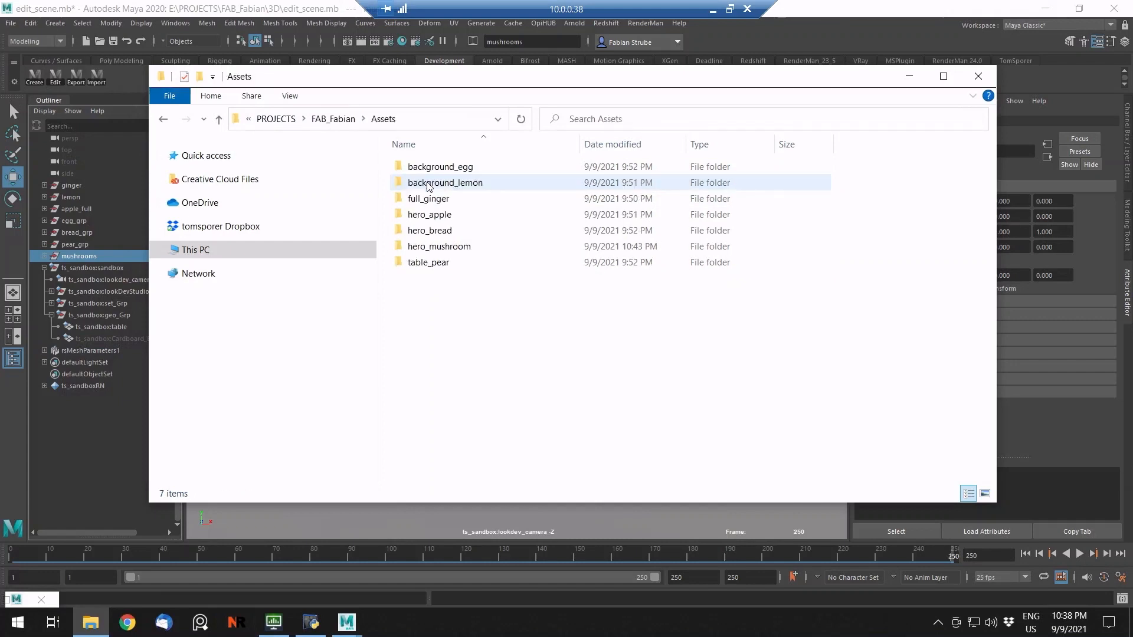
pyautogui.click(436, 335)
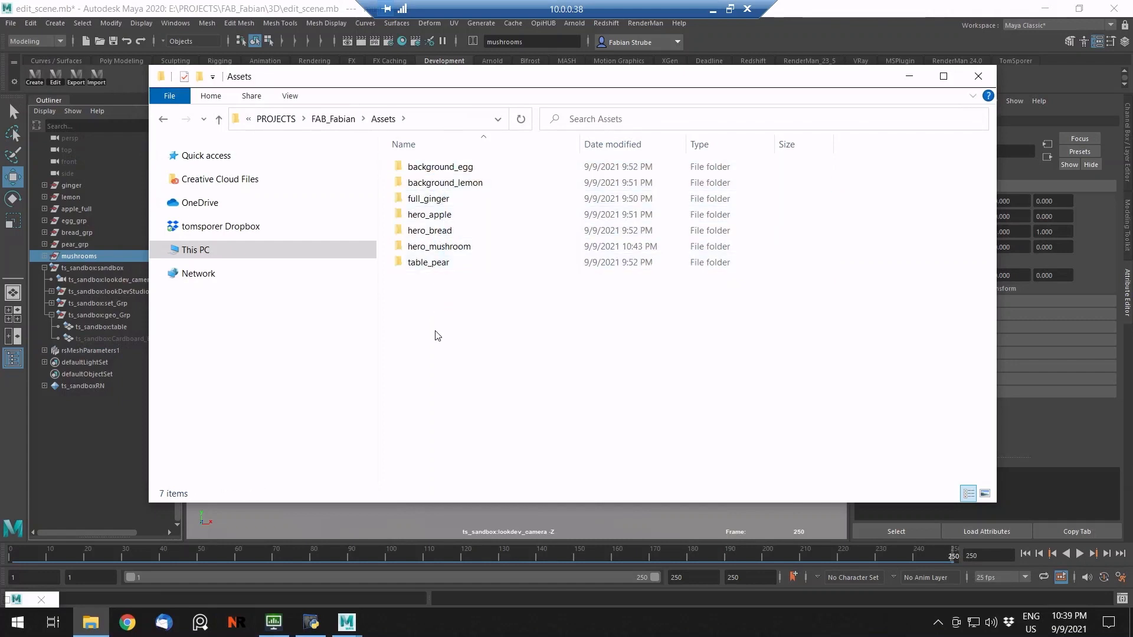
pyautogui.moveTo(424, 313)
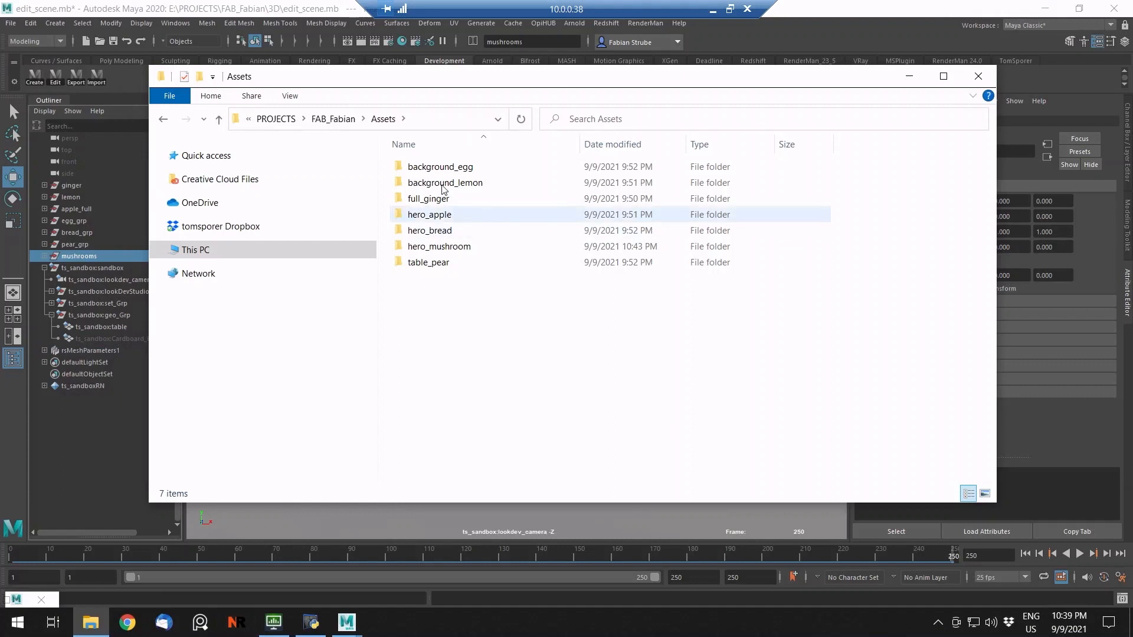
pyautogui.doubleClick(445, 182)
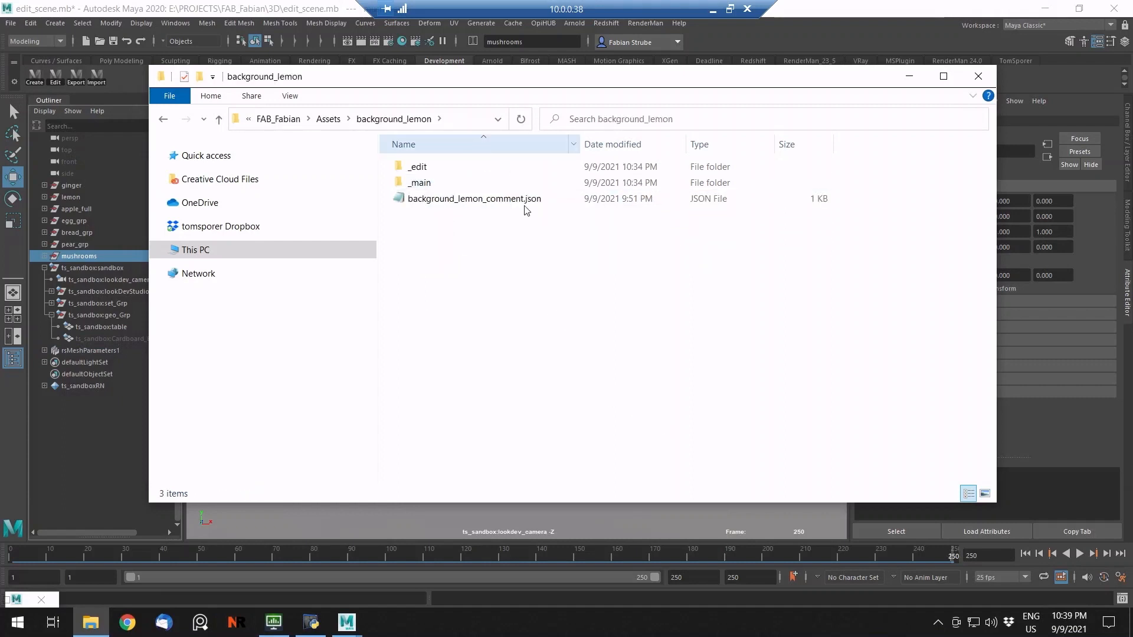
pyautogui.click(418, 182)
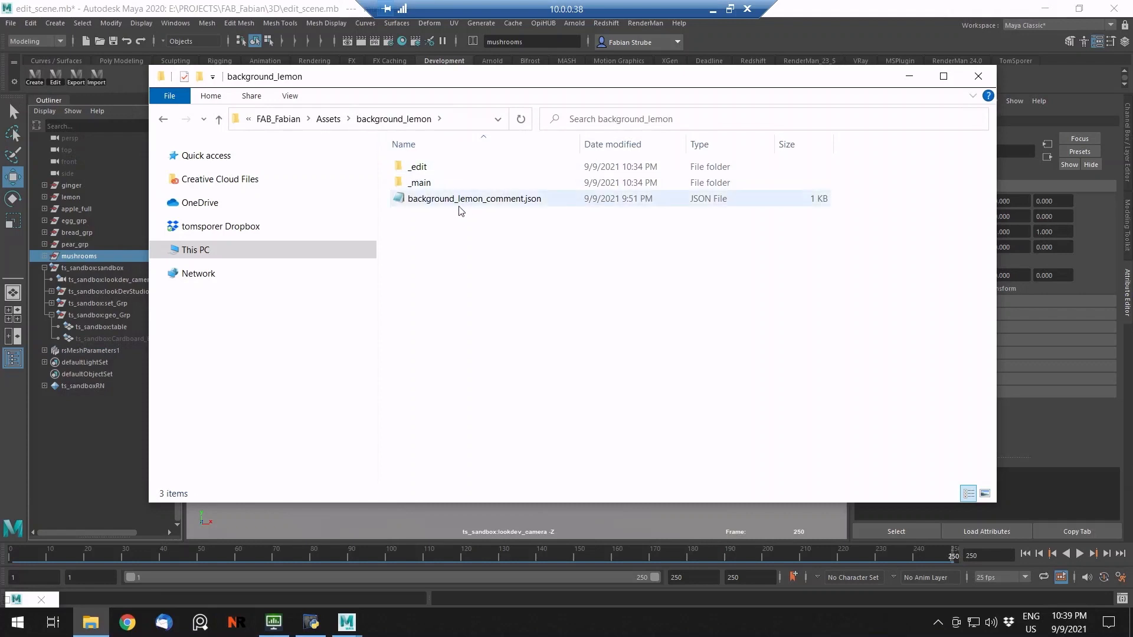
pyautogui.moveTo(476, 203)
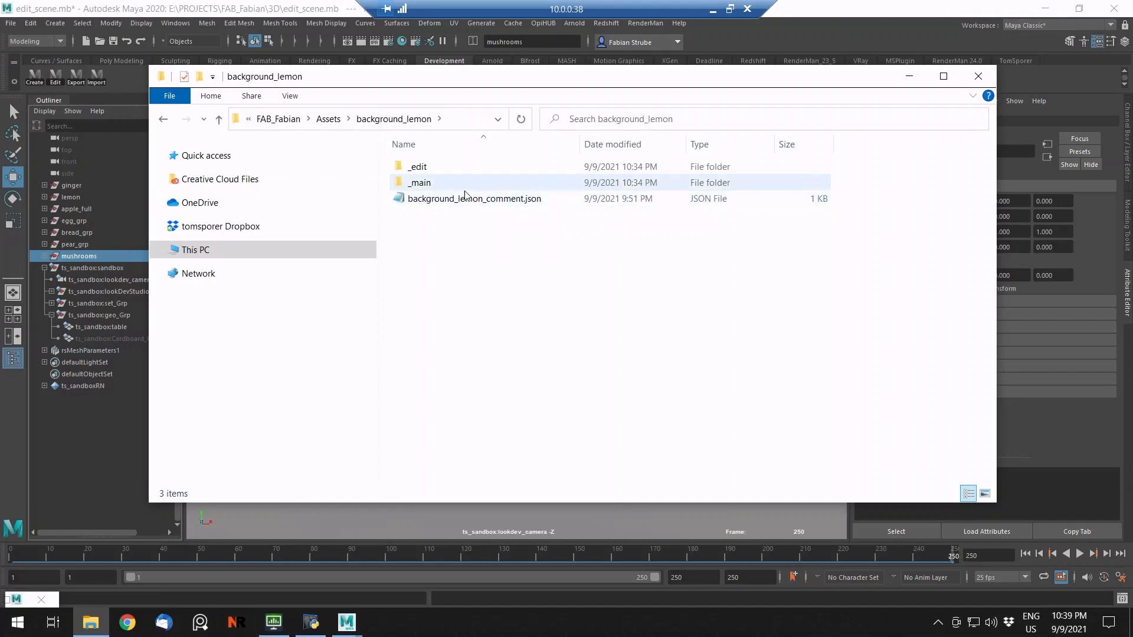
pyautogui.click(418, 167)
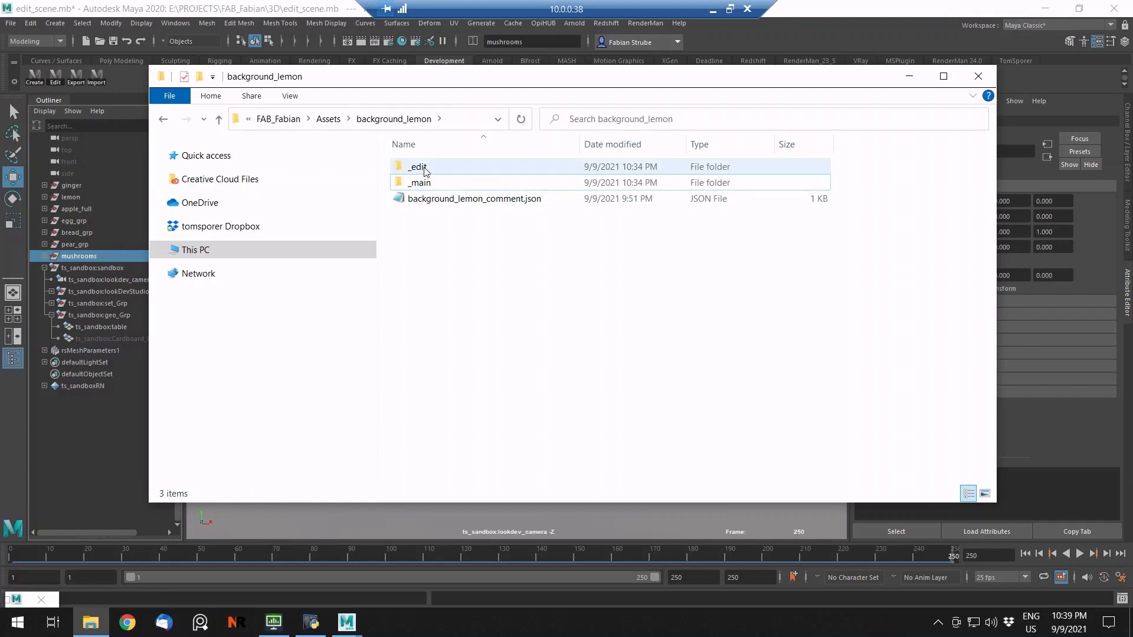
pyautogui.doubleClick(417, 167)
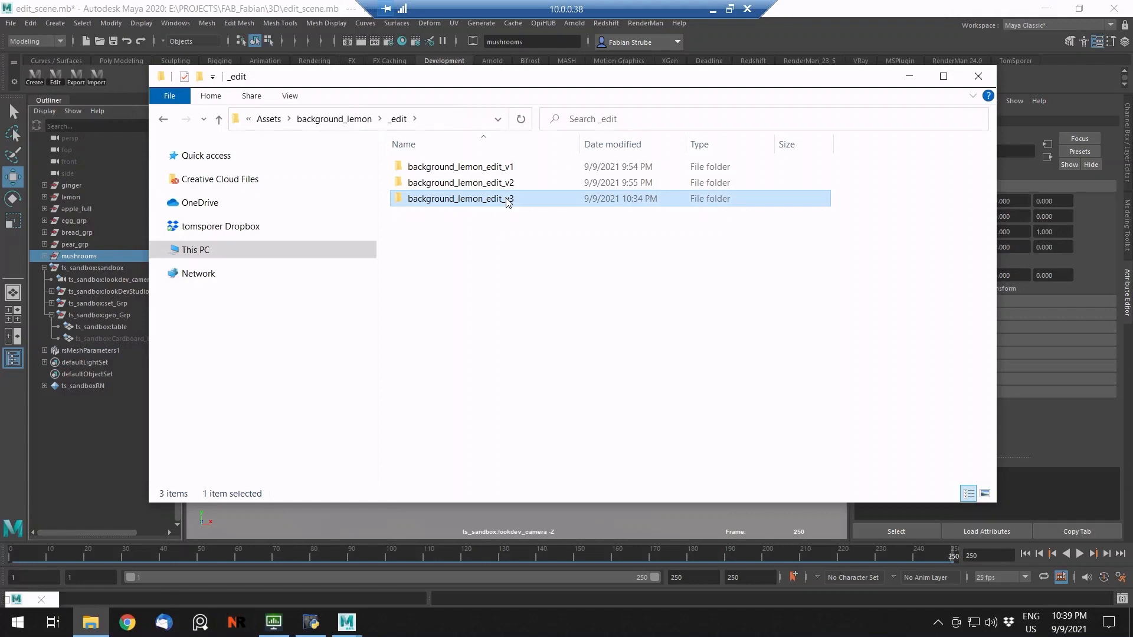
pyautogui.doubleClick(464, 183)
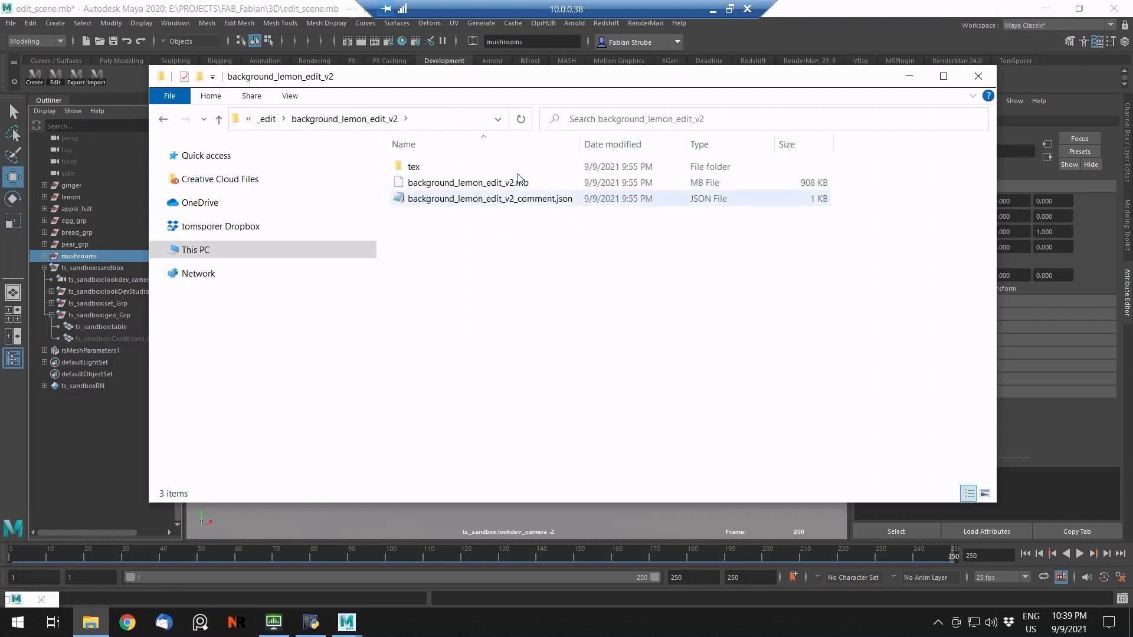
pyautogui.click(489, 198)
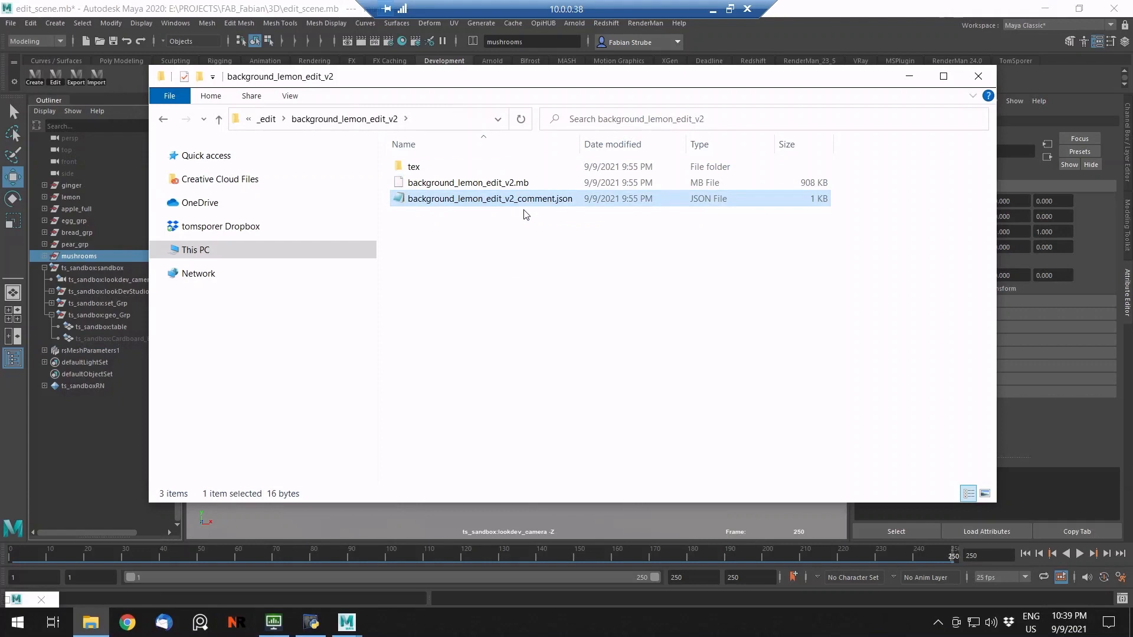
pyautogui.moveTo(510, 229)
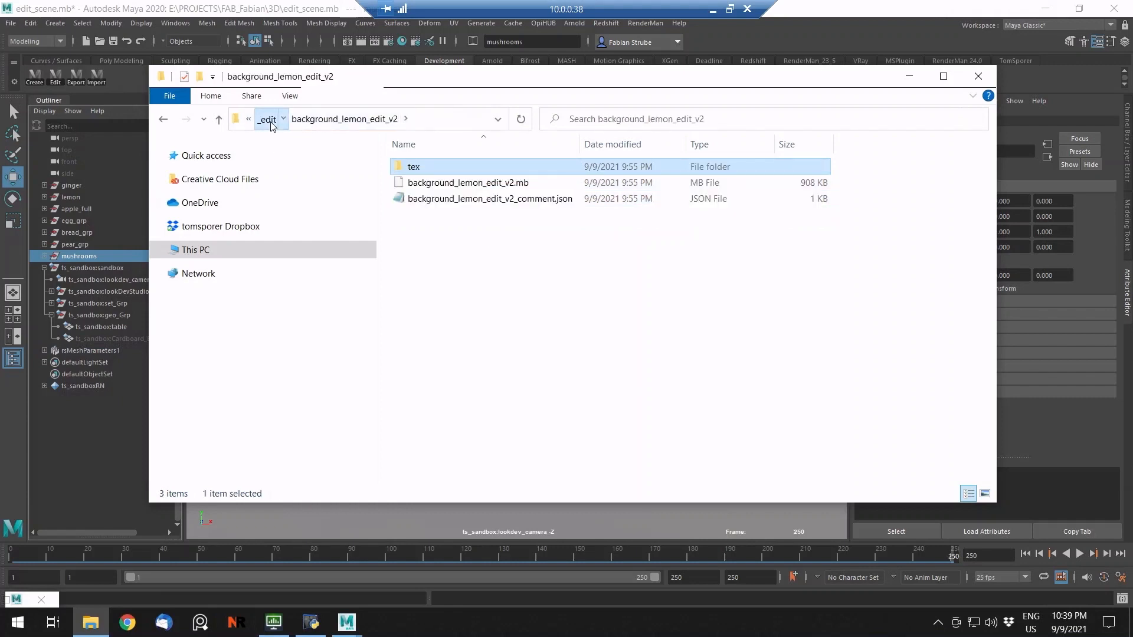
pyautogui.click(267, 119)
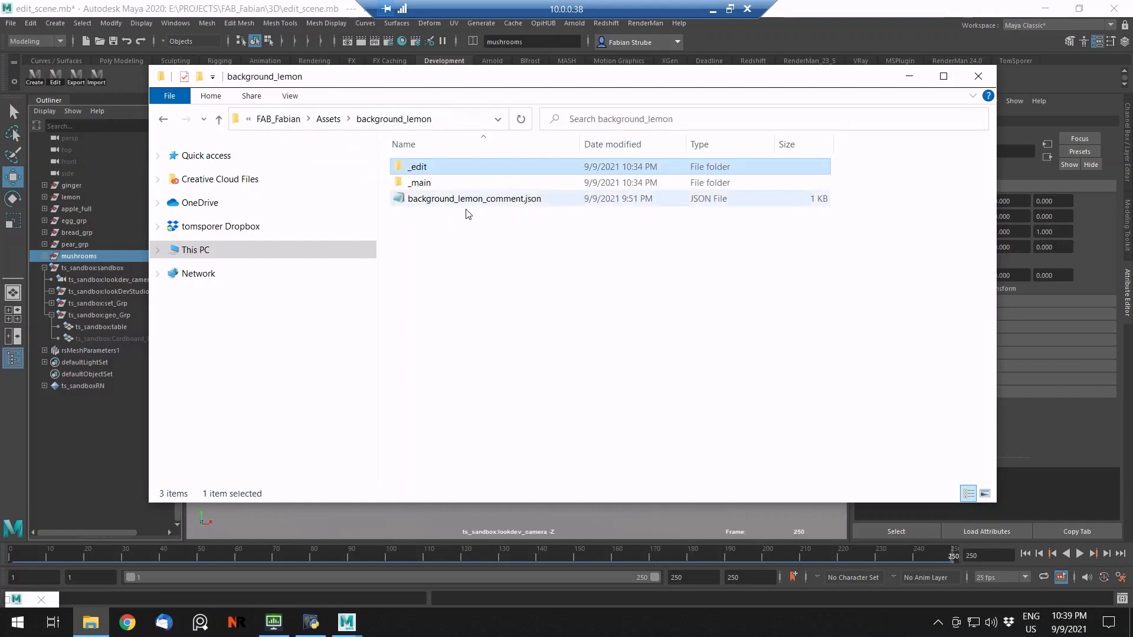
# - Look inside the lemon asset's _main folder, return to Assets and minimize File Explorer
pyautogui.doubleClick(419, 182)
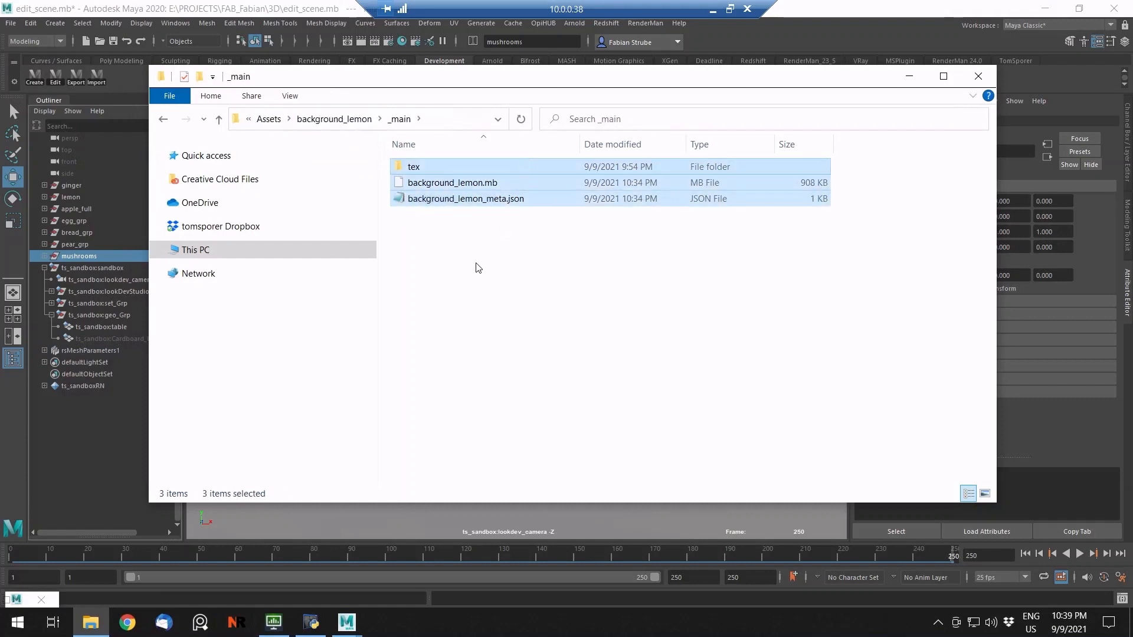
pyautogui.moveTo(485, 270)
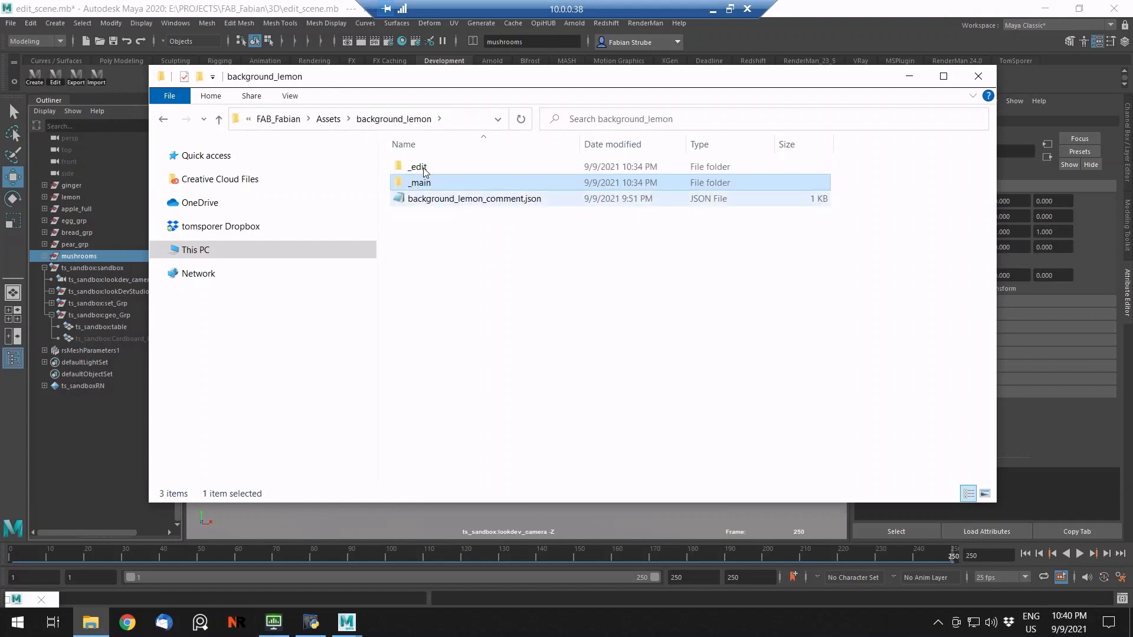
pyautogui.doubleClick(417, 166)
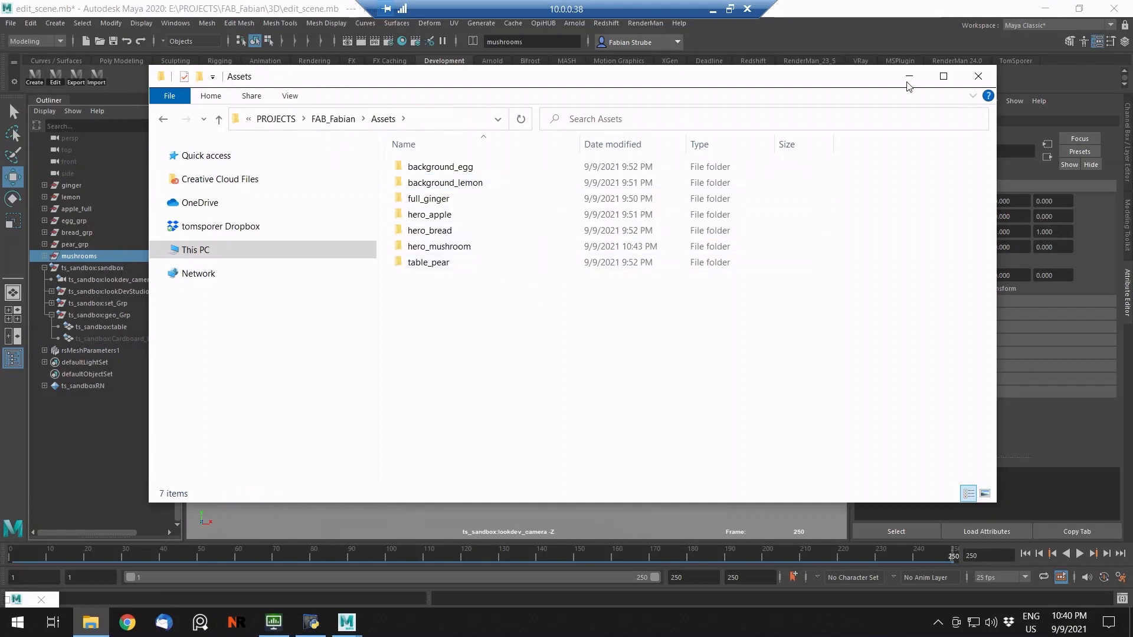
pyautogui.click(978, 76)
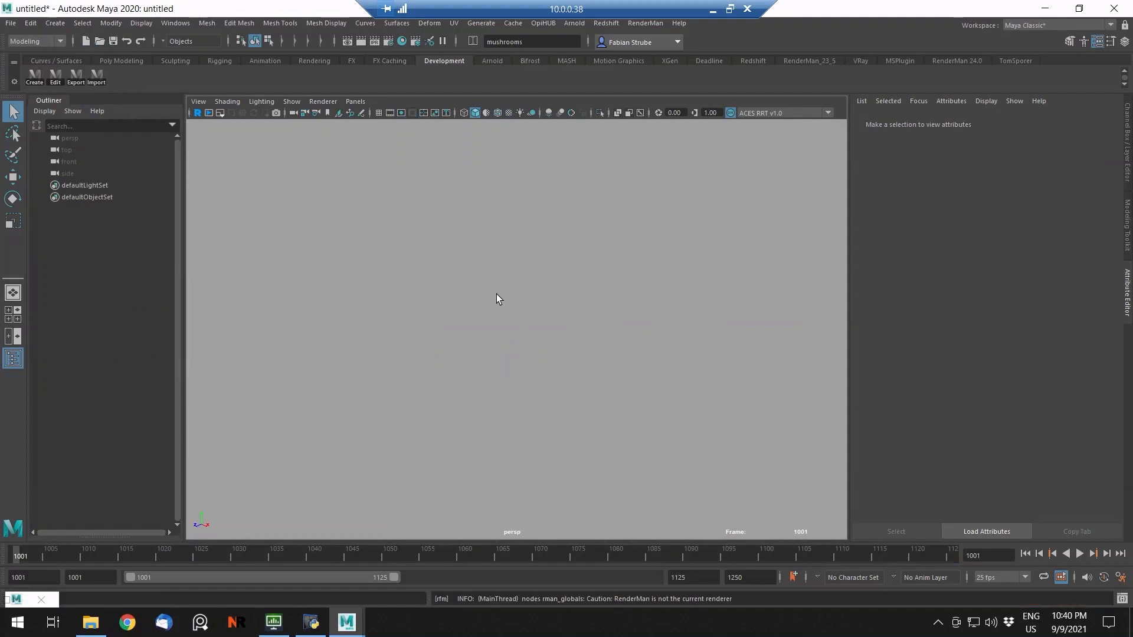
# - Reference hero_mushroom into the empty scene via the Import Assets tool
pyautogui.click(378, 112)
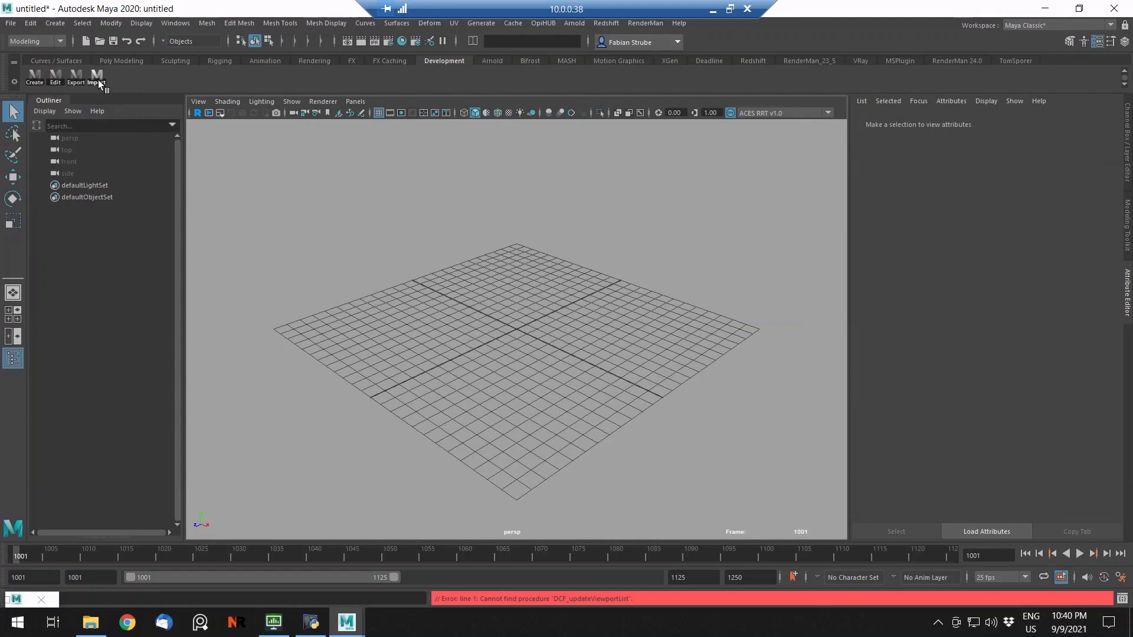
pyautogui.click(96, 75)
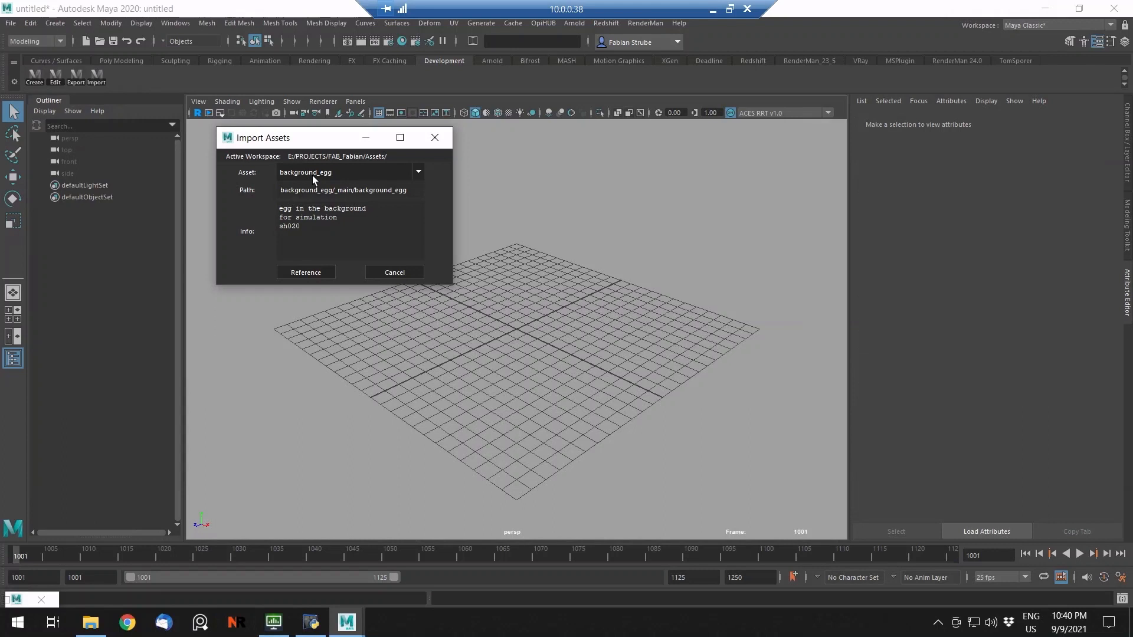
pyautogui.click(418, 172)
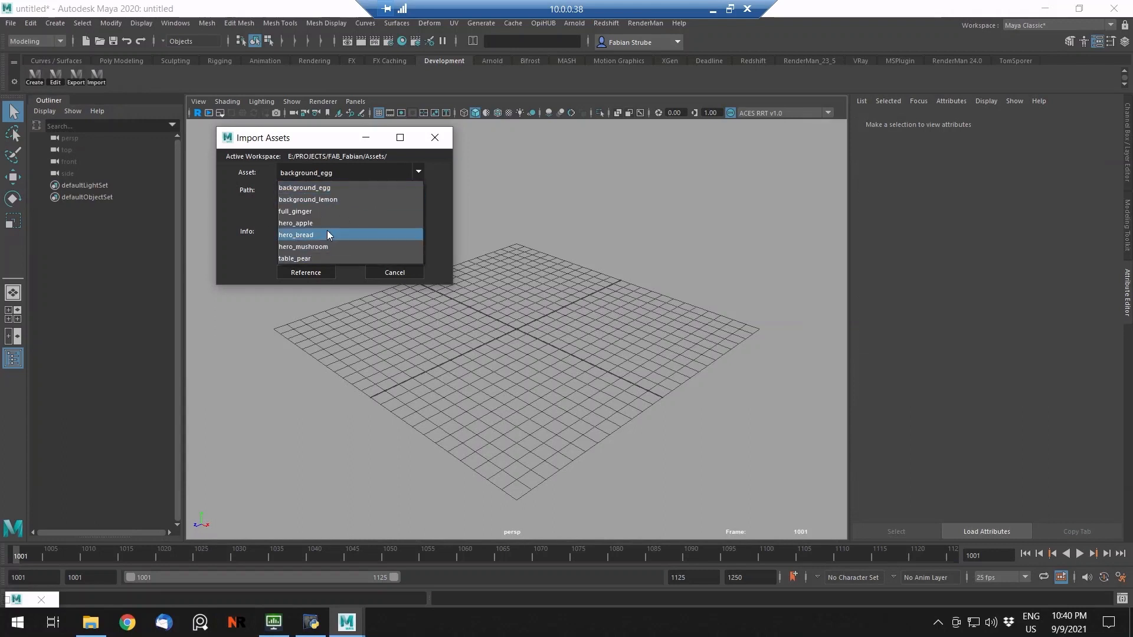
pyautogui.click(303, 246)
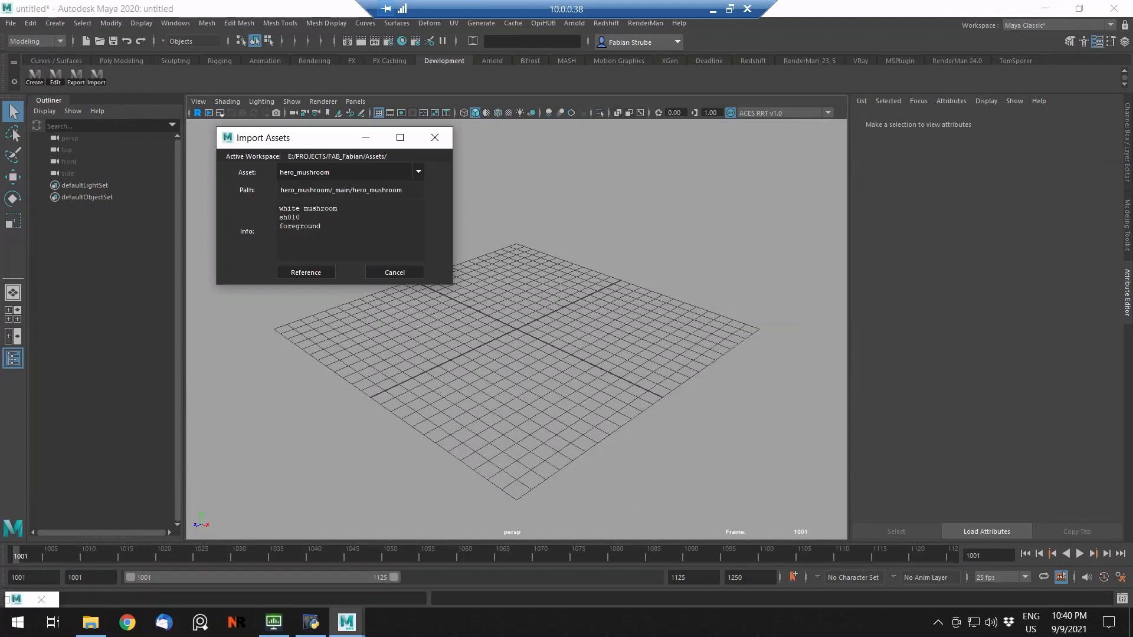
pyautogui.click(306, 272)
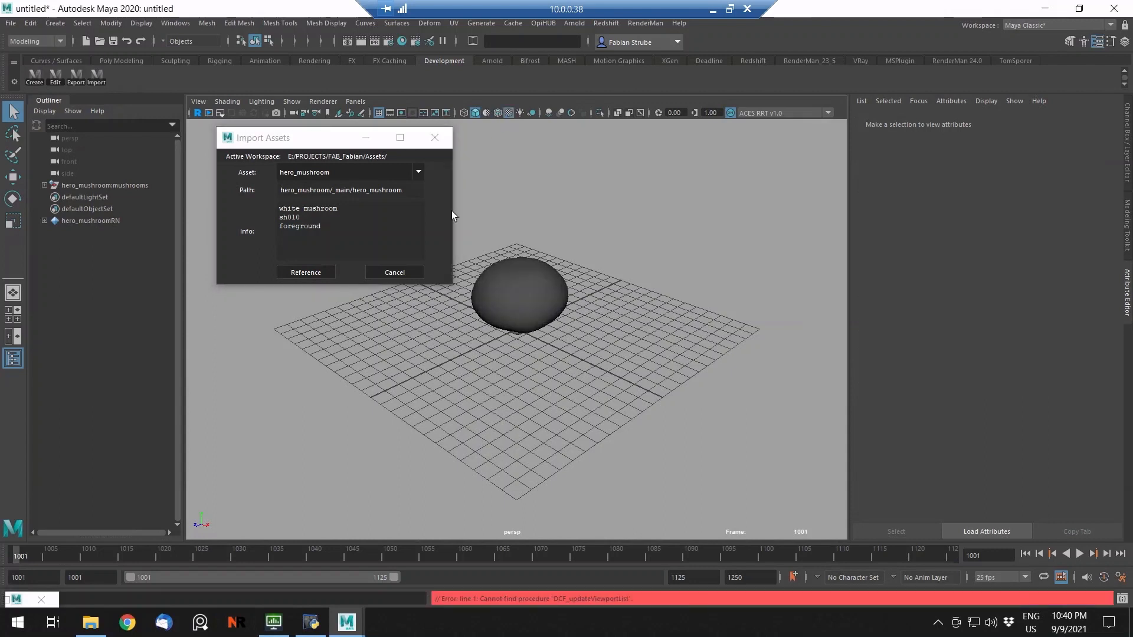
# - Reference hero_apple, table_pear, background_egg and hero_bread into the scene
pyautogui.click(418, 171)
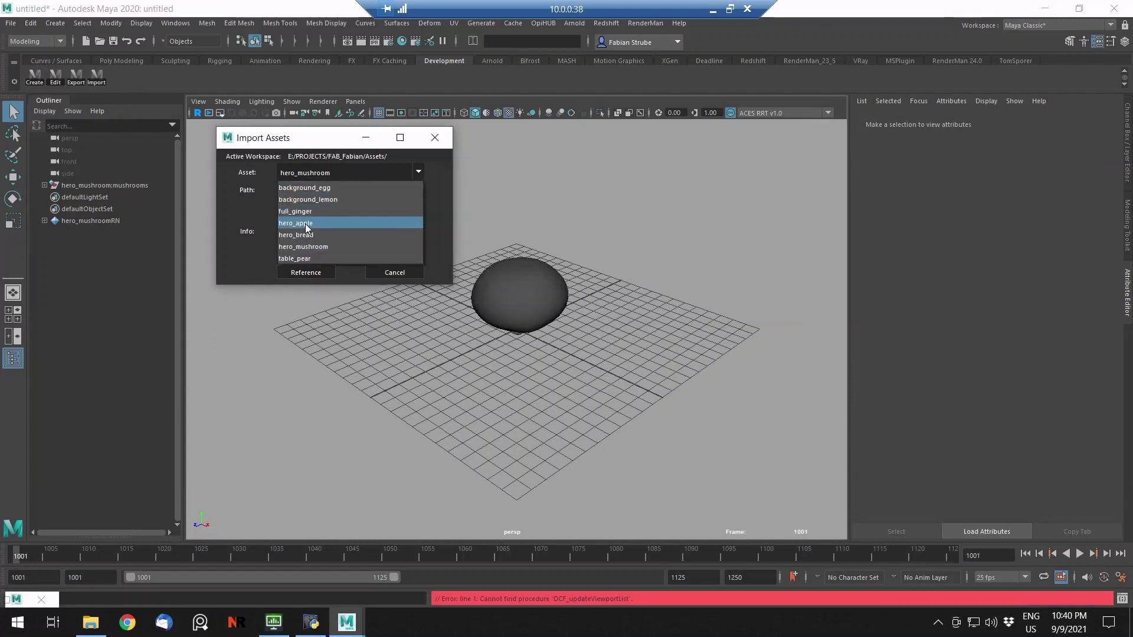
pyautogui.click(295, 223)
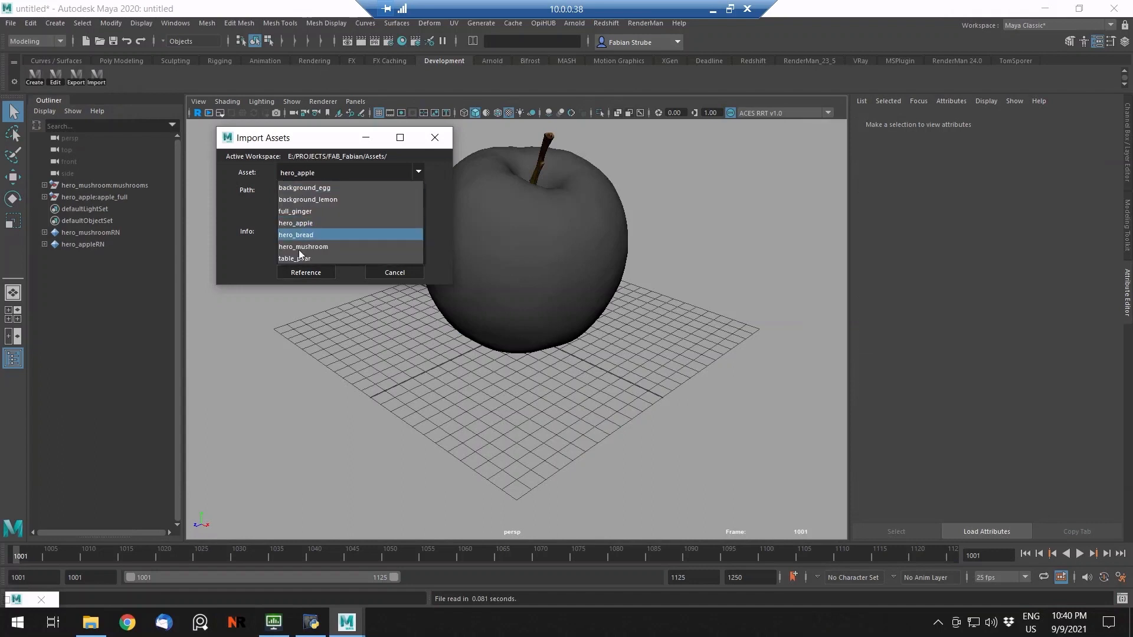
pyautogui.click(294, 259)
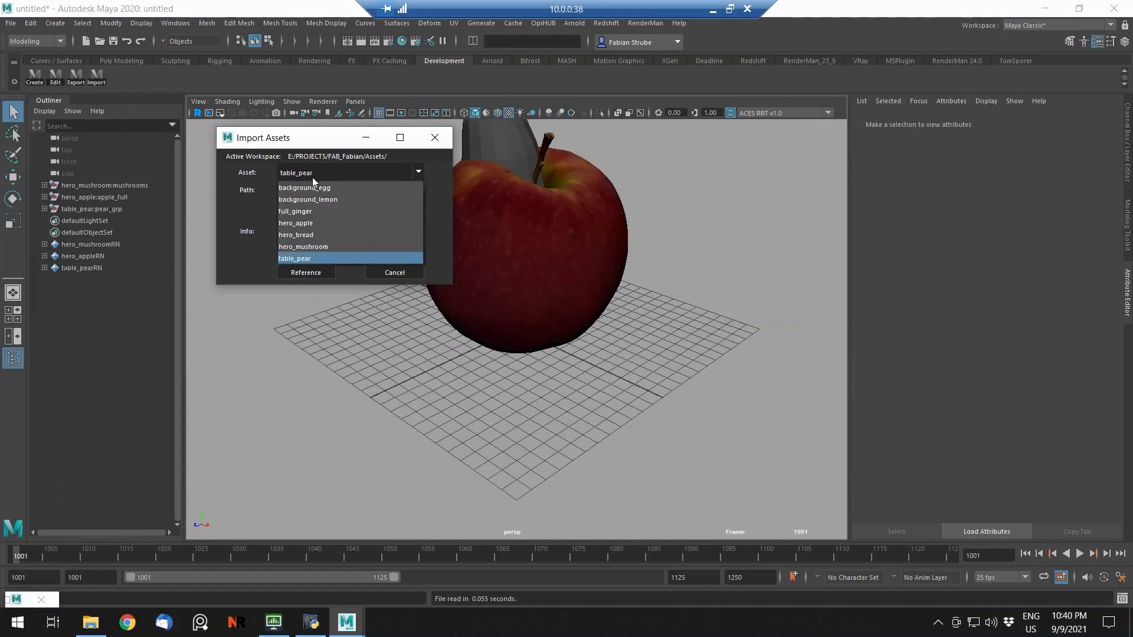
pyautogui.click(304, 187)
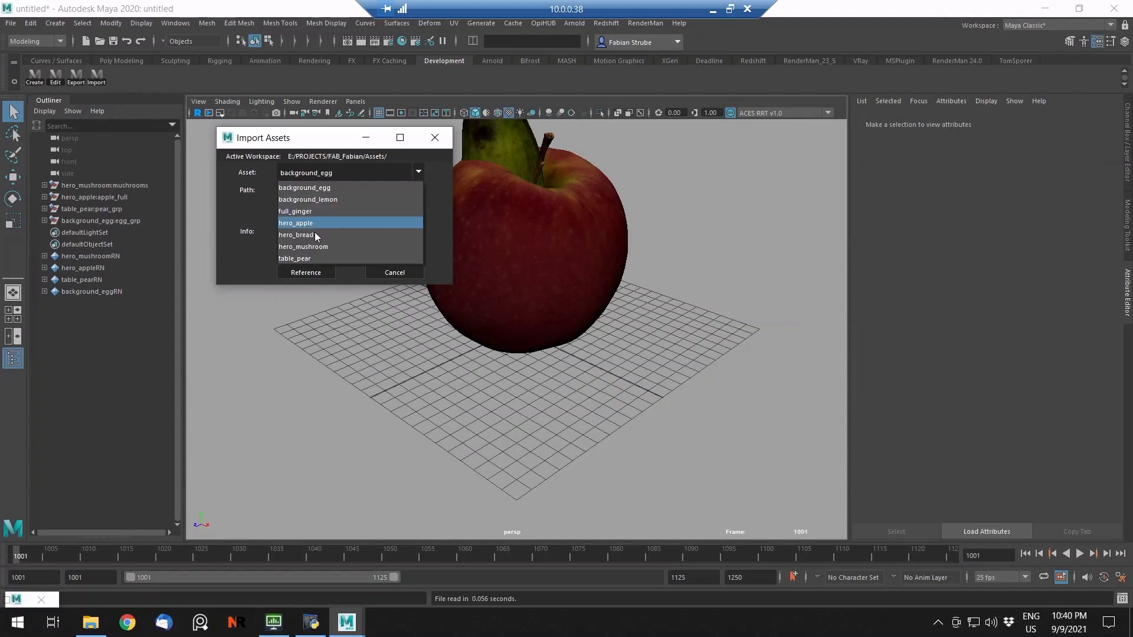
pyautogui.click(296, 234)
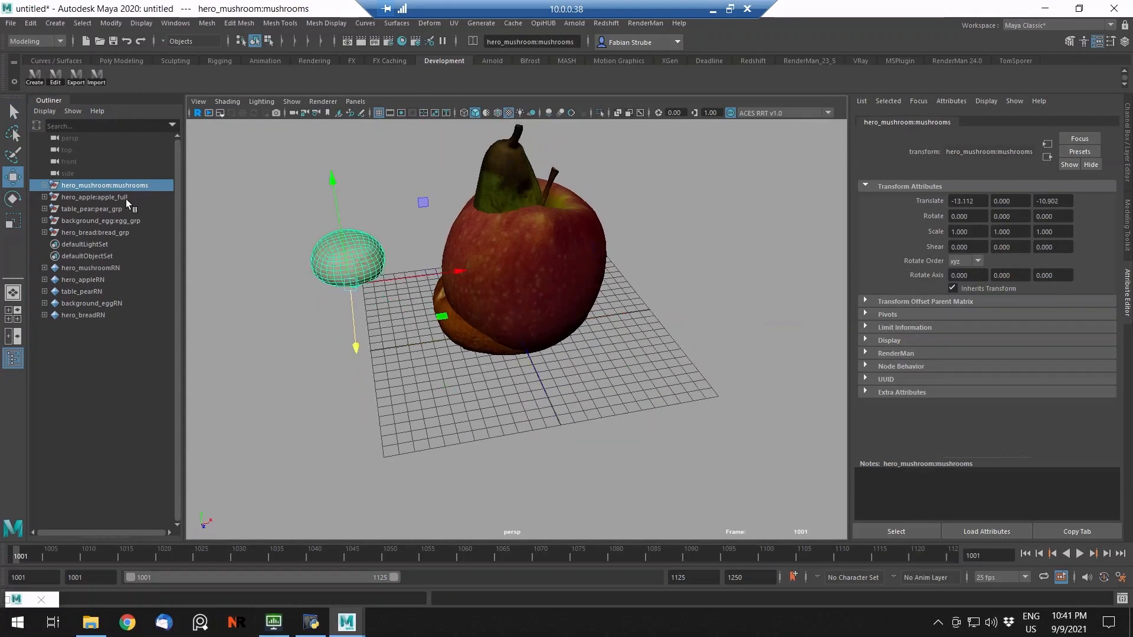
# - Move the egg and bread groups apart so they no longer overlap the pear and apple
pyautogui.click(93, 196)
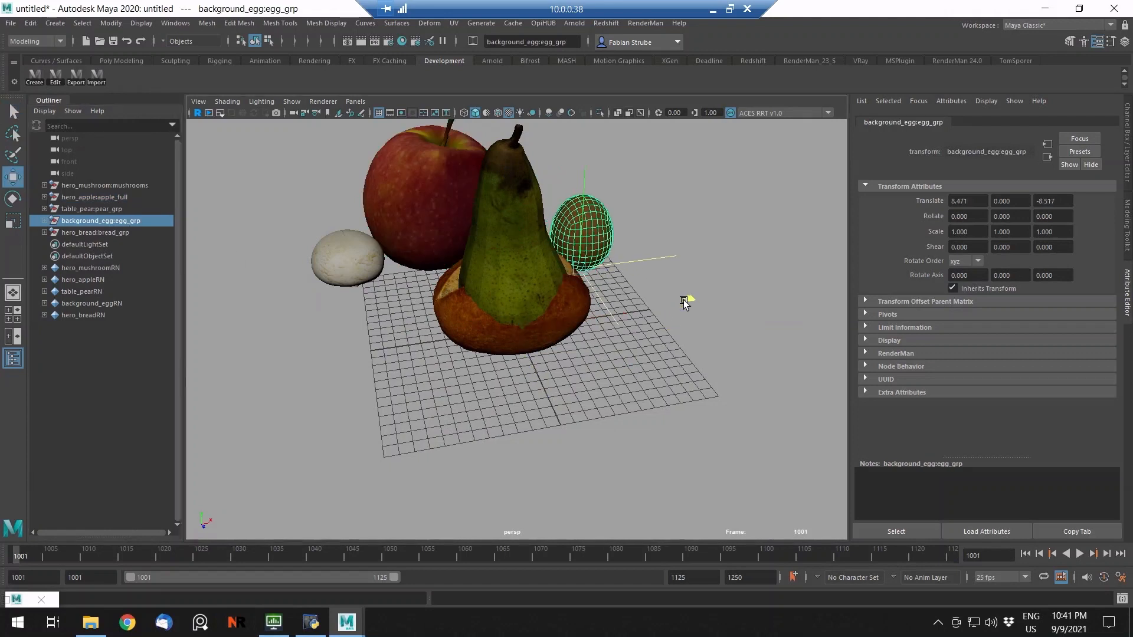
pyautogui.click(94, 233)
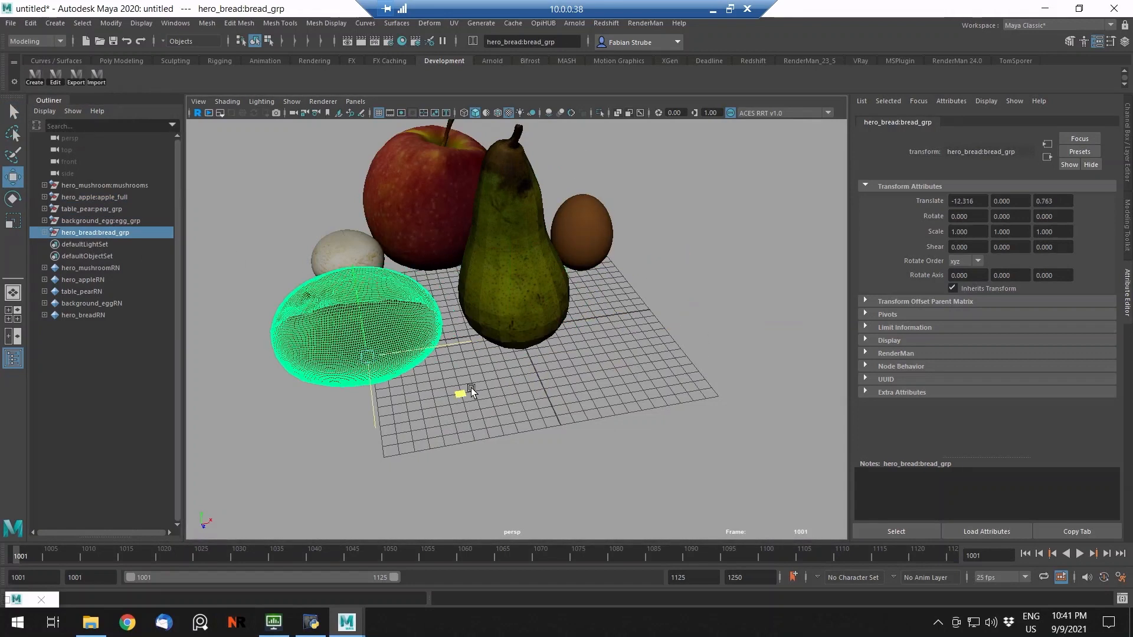
pyautogui.moveTo(470, 390); pyautogui.dragTo(534, 340)
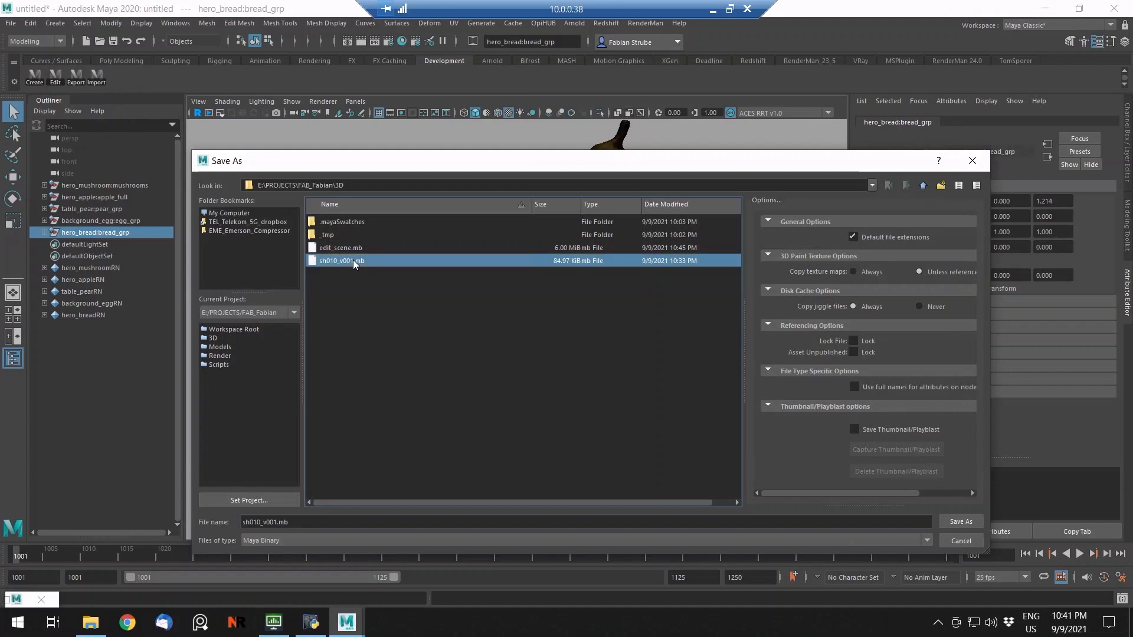
# - Save over the existing sh010_v001.mb shot file in the 3D folder
pyautogui.click(961, 521)
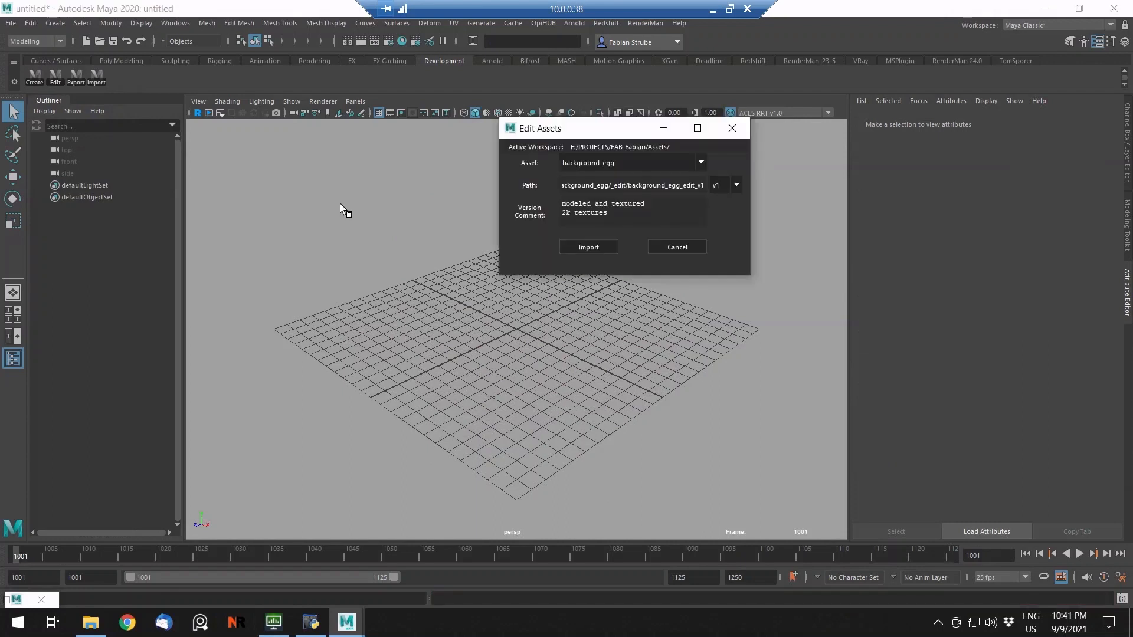
# - Import the table_pear_edit_v3 asset into the empty scene with Edit Assets
pyautogui.click(700, 163)
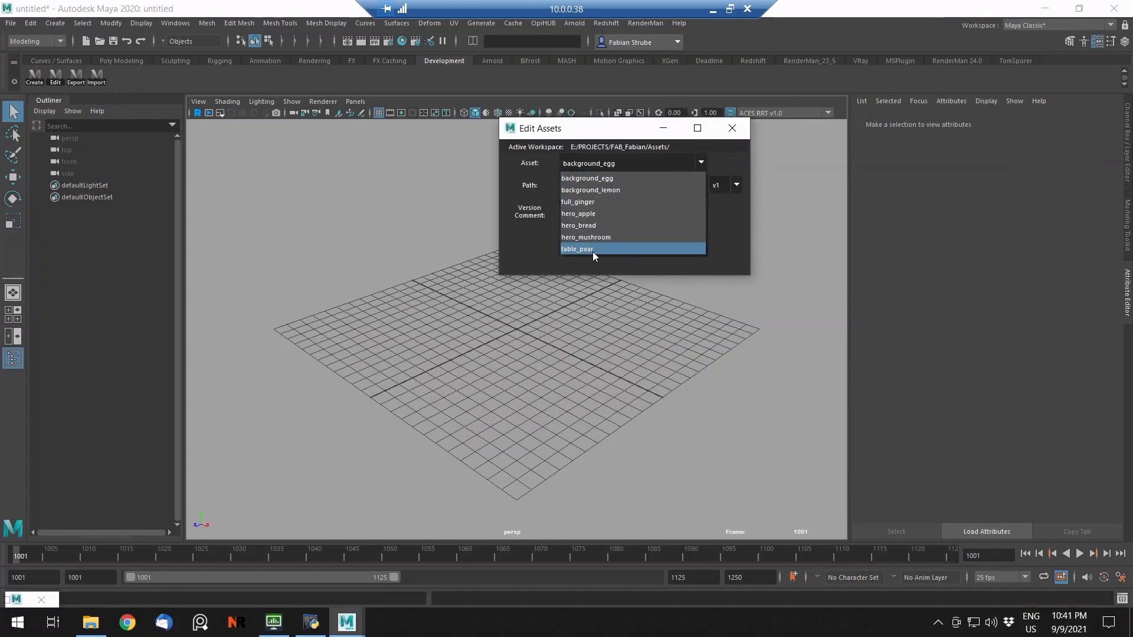
pyautogui.click(577, 249)
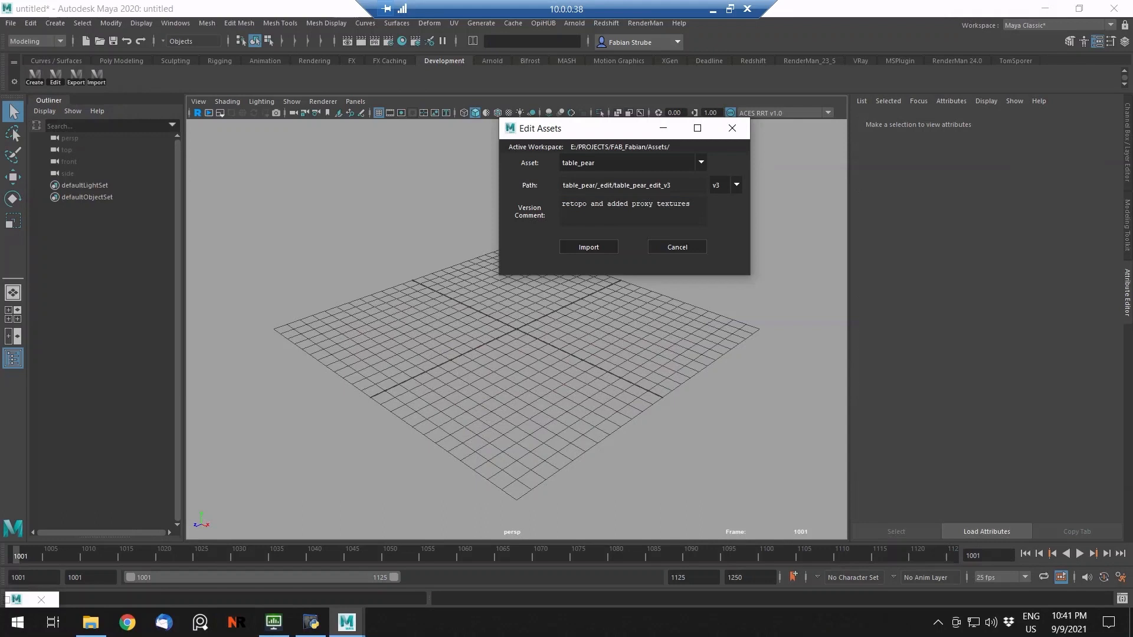
pyautogui.click(588, 247)
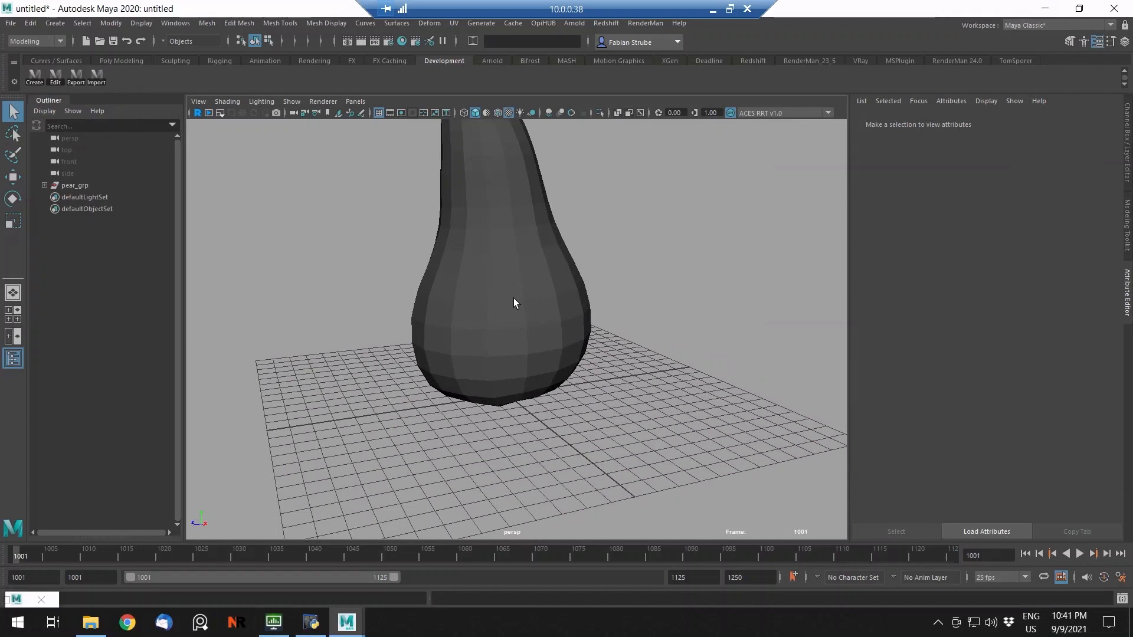
# - Taper the pear's upper faces toward the stem, then select pear_grp for export
pyautogui.click(509, 301)
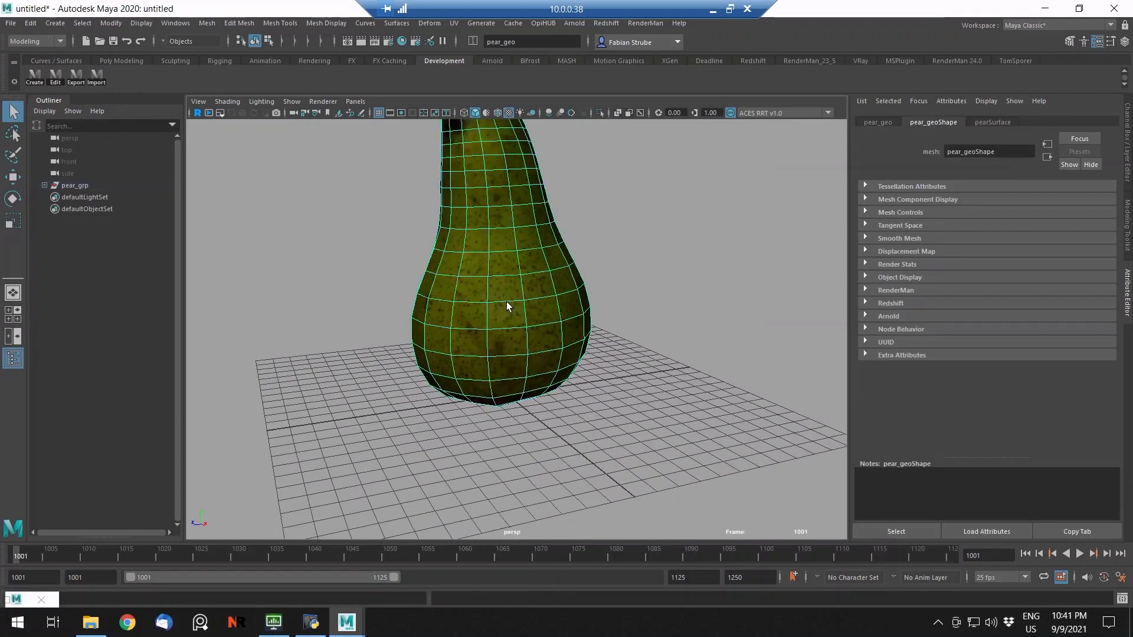
pyautogui.click(519, 313)
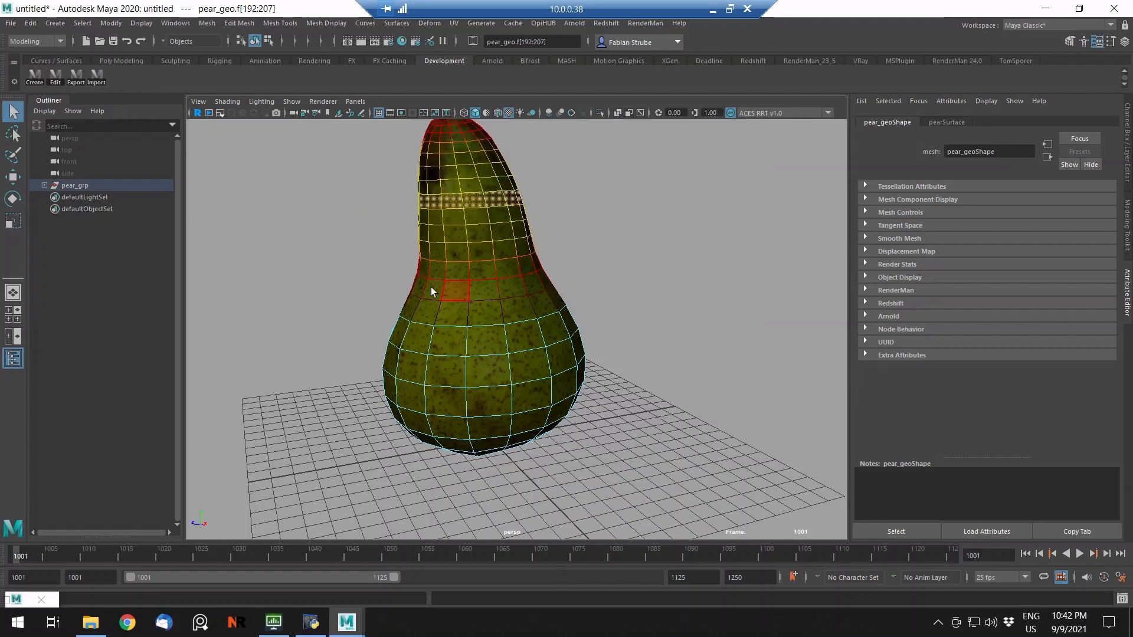
pyautogui.click(432, 274)
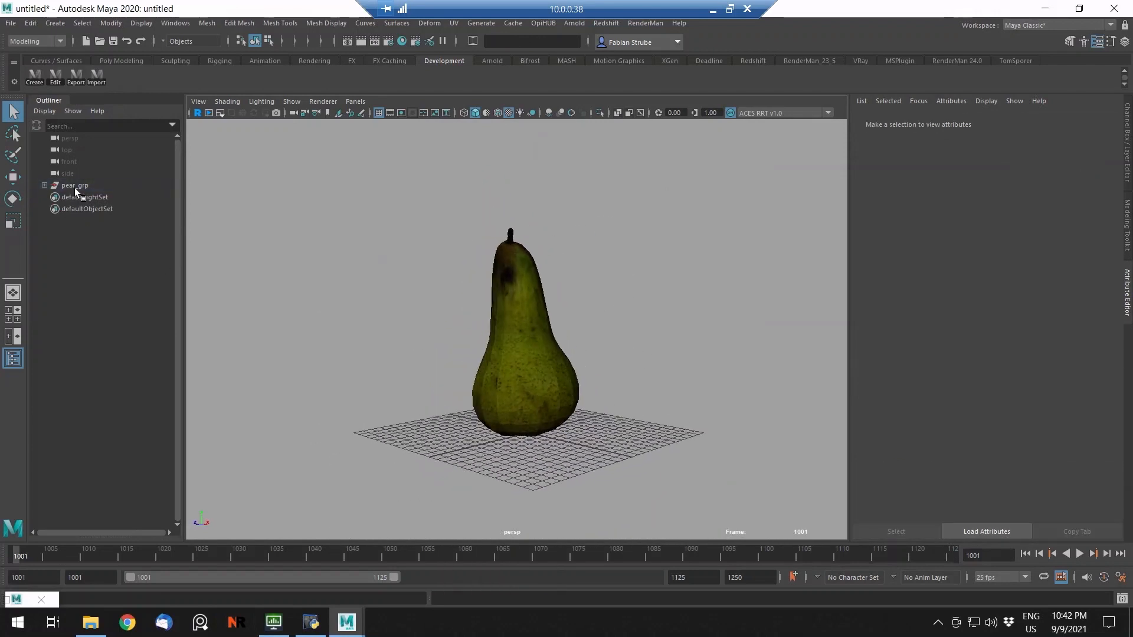
pyautogui.click(74, 185)
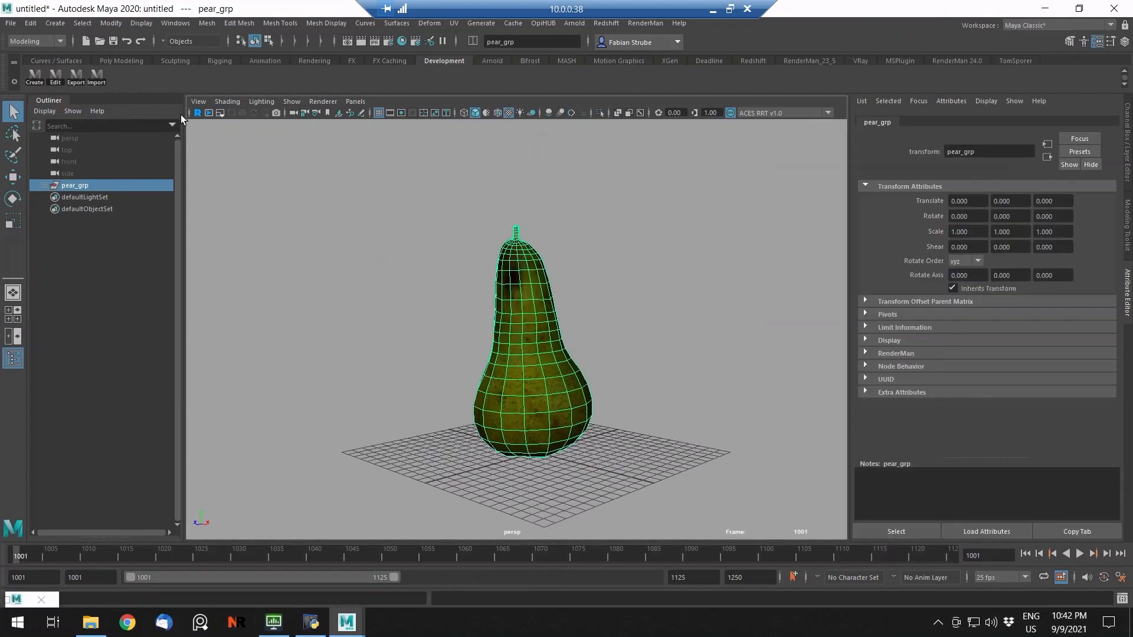
pyautogui.moveTo(74, 82)
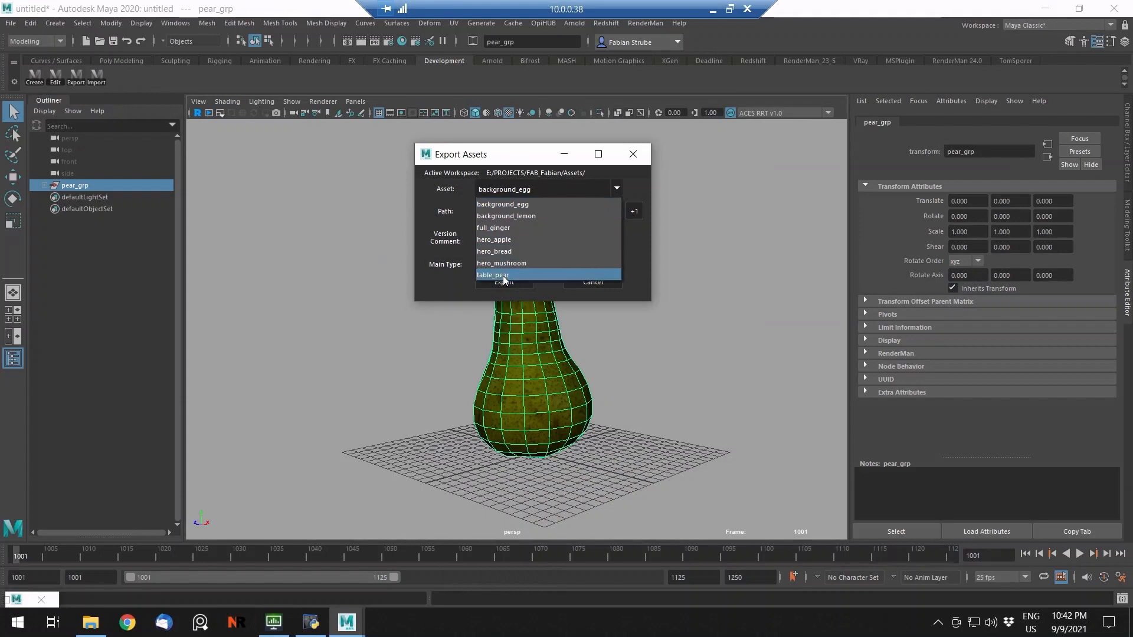
# - Target the table_pear asset and begin the version comment 're' for the pear export
pyautogui.click(492, 275)
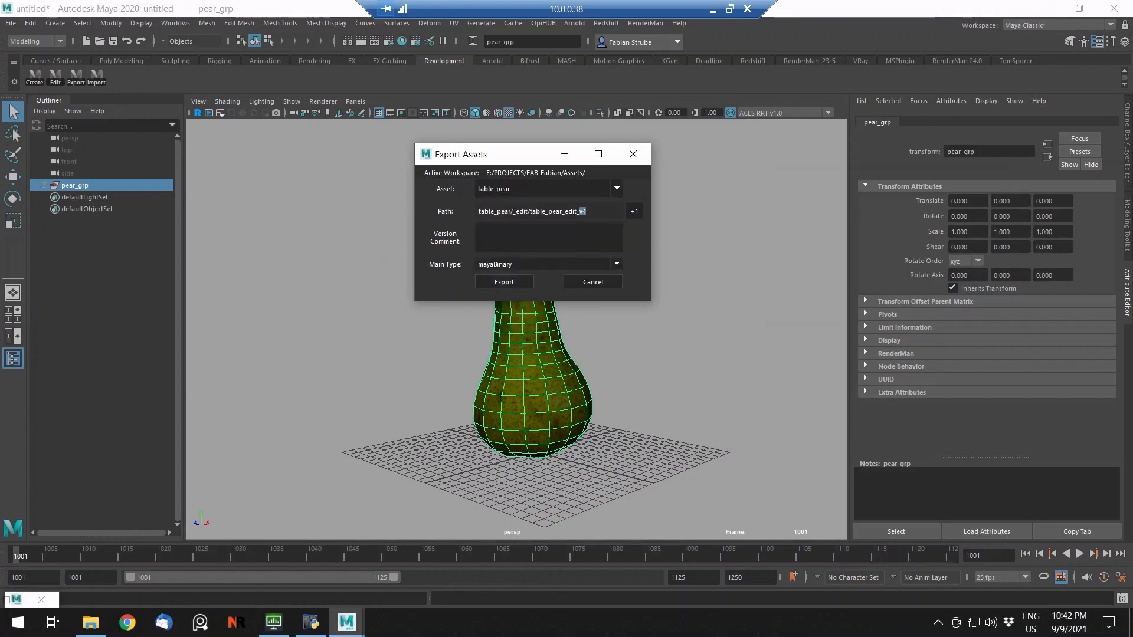
pyautogui.click(546, 238)
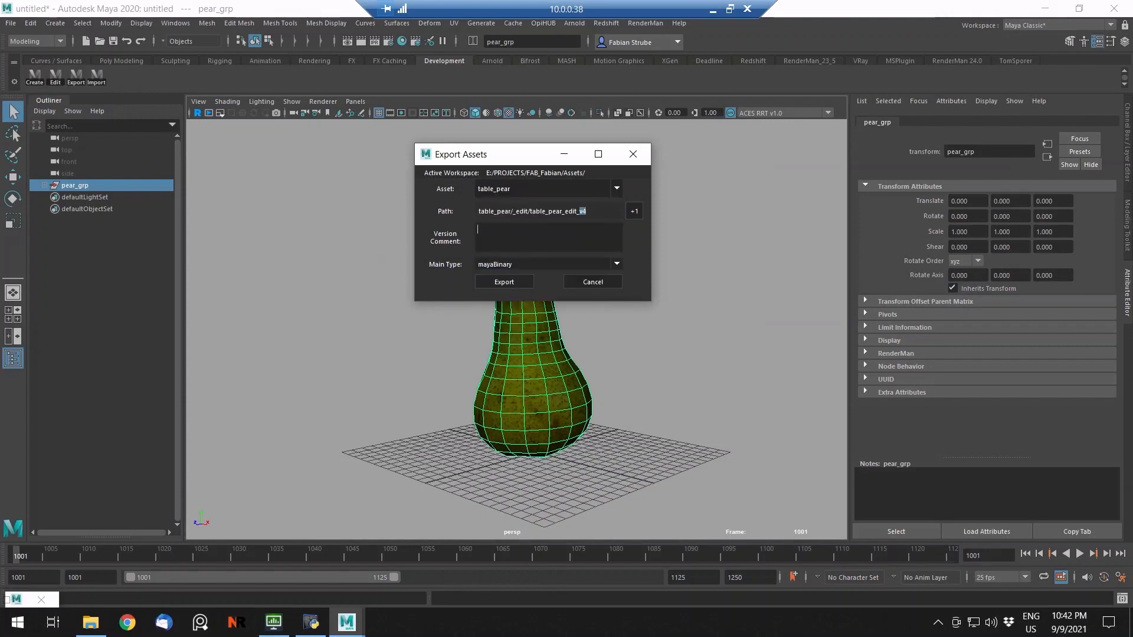
pyautogui.write('re')
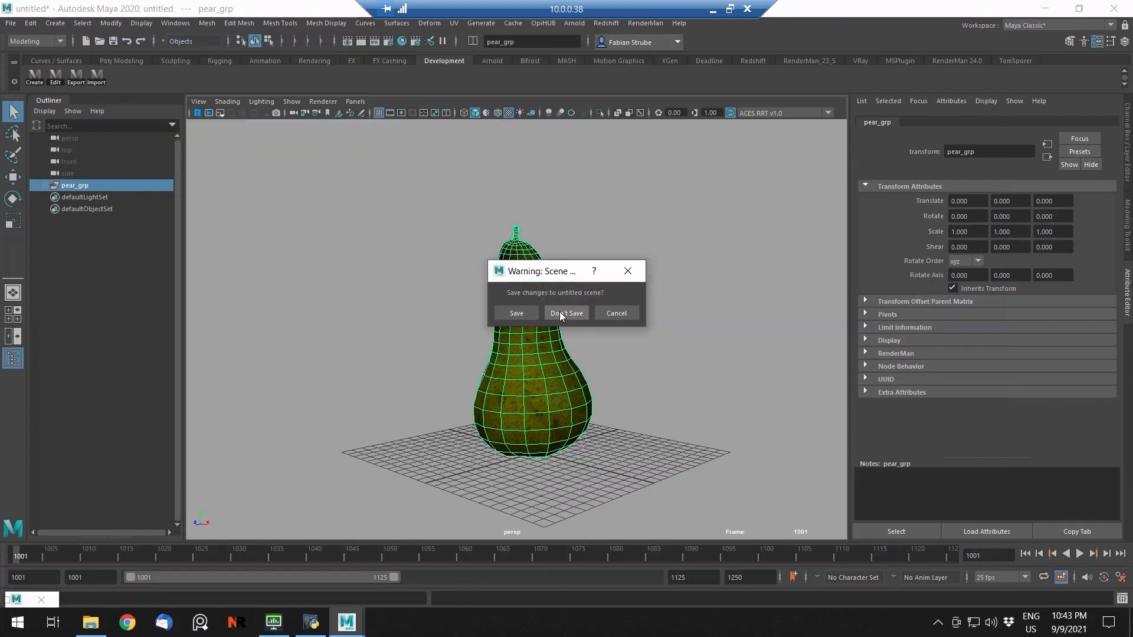
# - Discard the pear scene changes so sh010_v001.mb loads, then orbit to inspect the updated pear
pyautogui.click(567, 312)
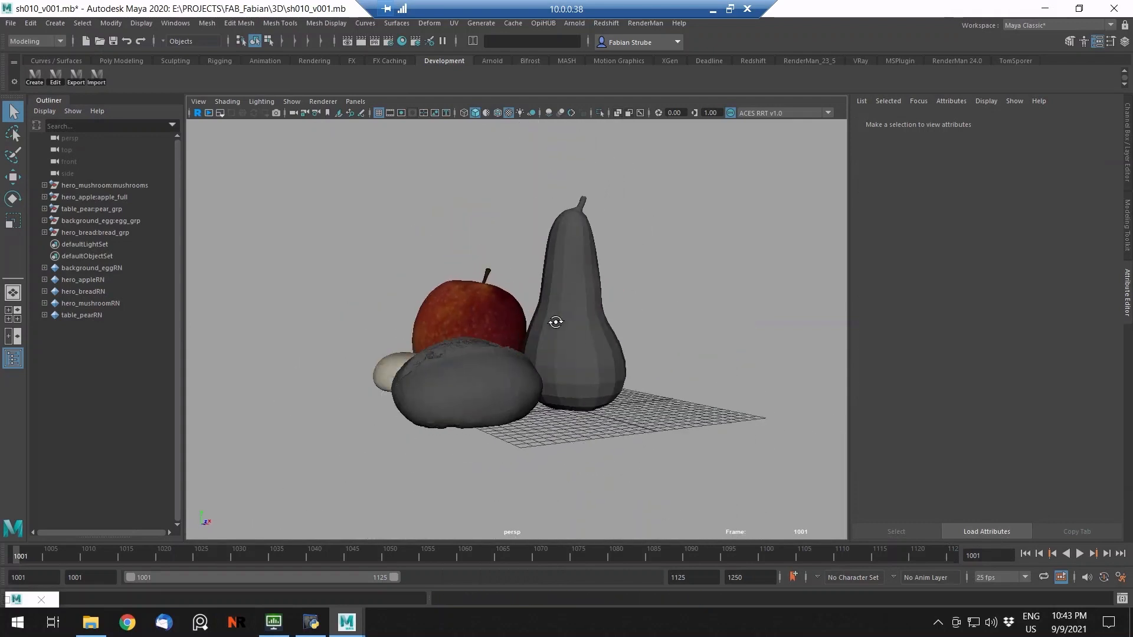
pyautogui.moveTo(557, 321); pyautogui.dragTo(556, 329)
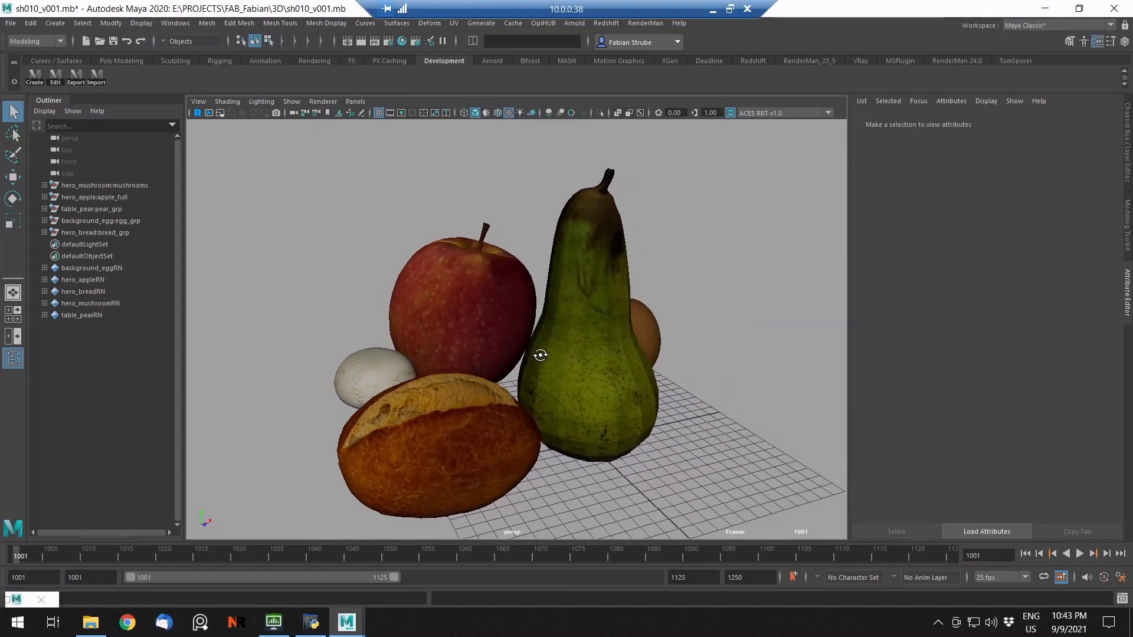
pyautogui.moveTo(540, 354); pyautogui.dragTo(439, 293)
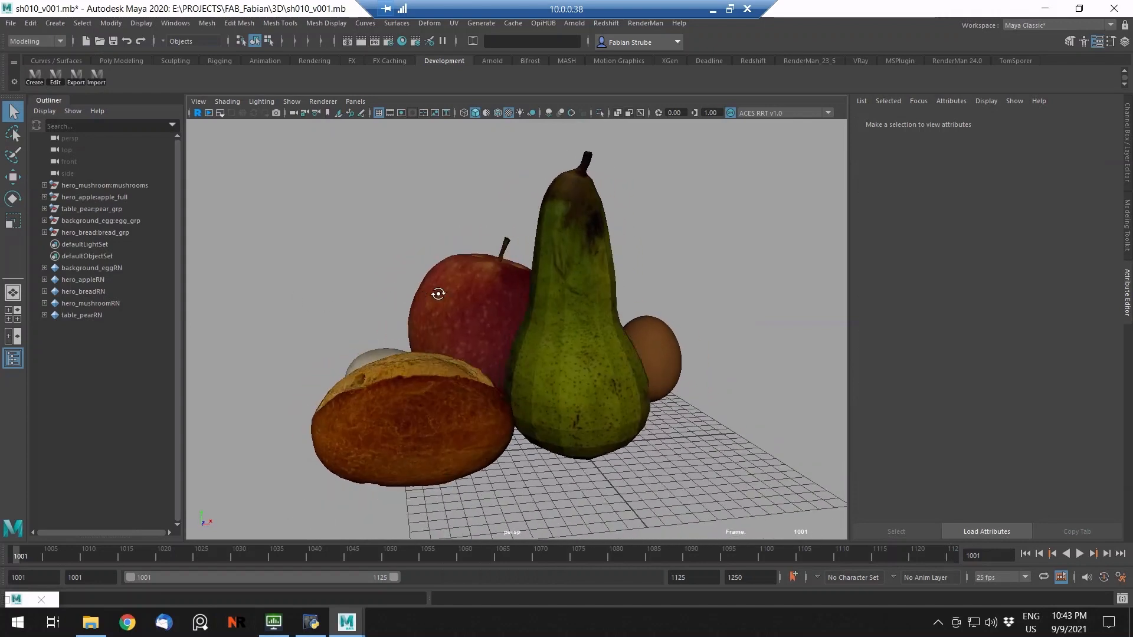
pyautogui.moveTo(438, 293); pyautogui.dragTo(442, 313)
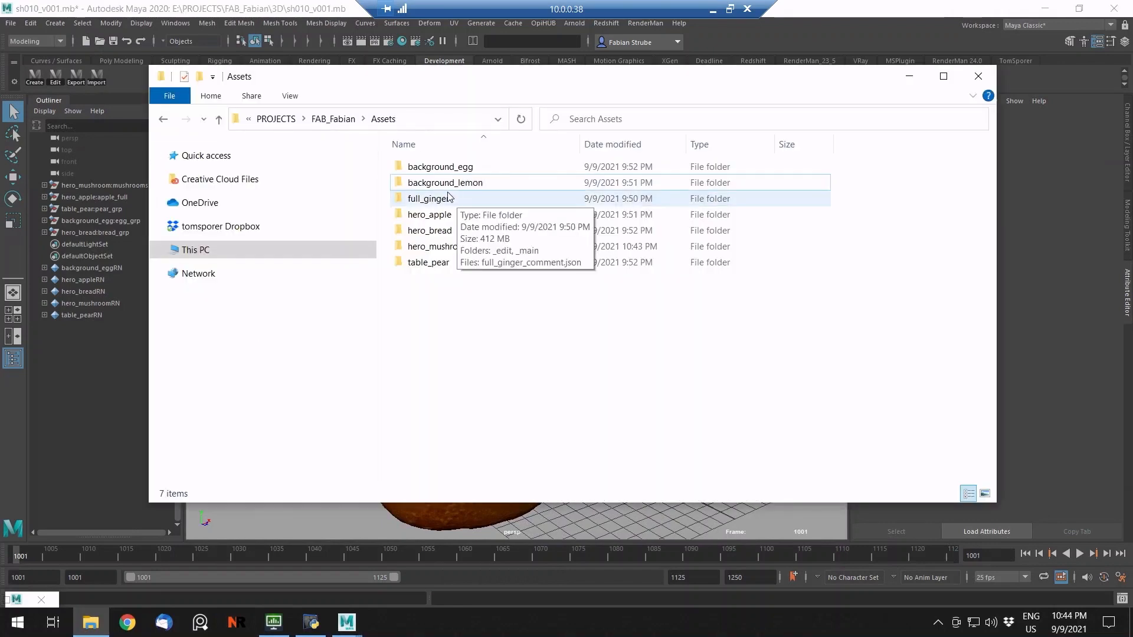
pyautogui.doubleClick(438, 198)
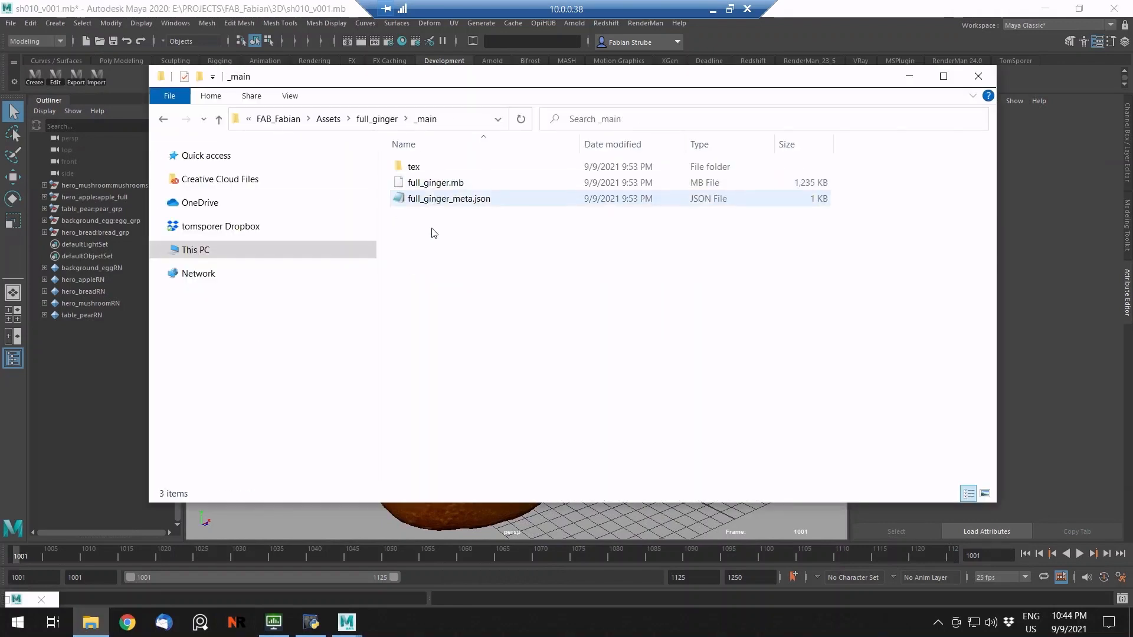
pyautogui.press('ctrl+a')
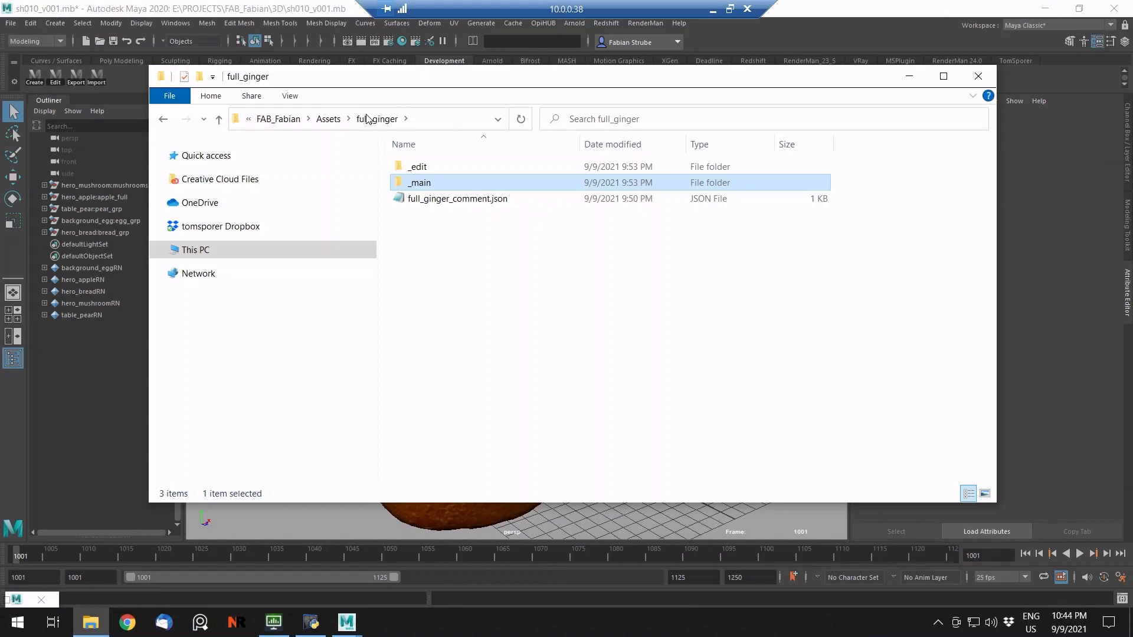
pyautogui.moveTo(440, 173)
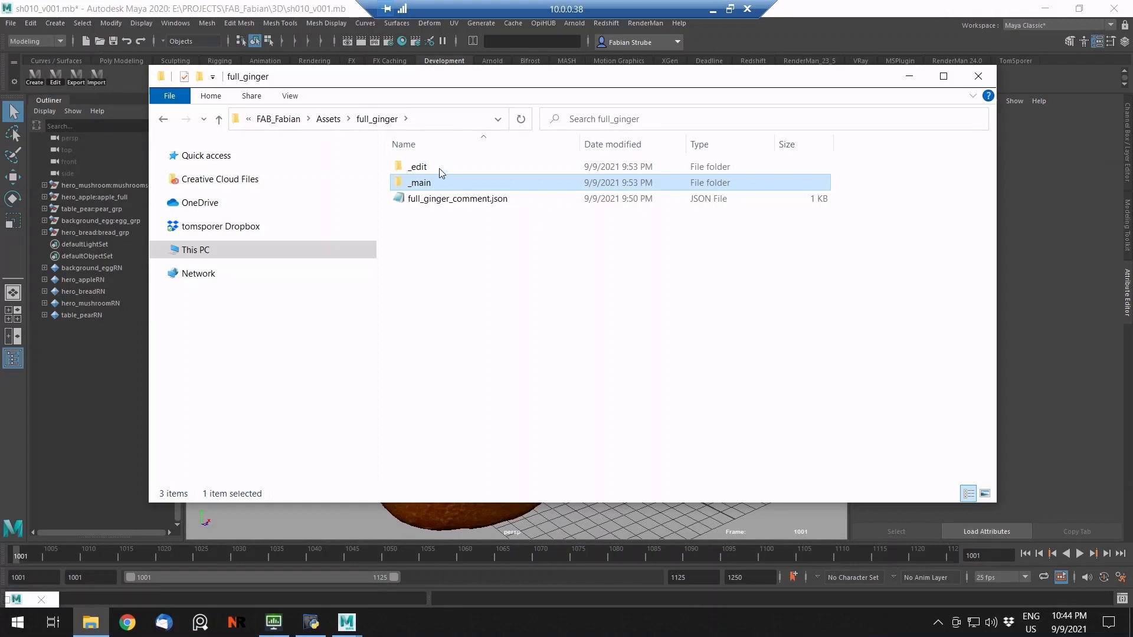
pyautogui.doubleClick(419, 182)
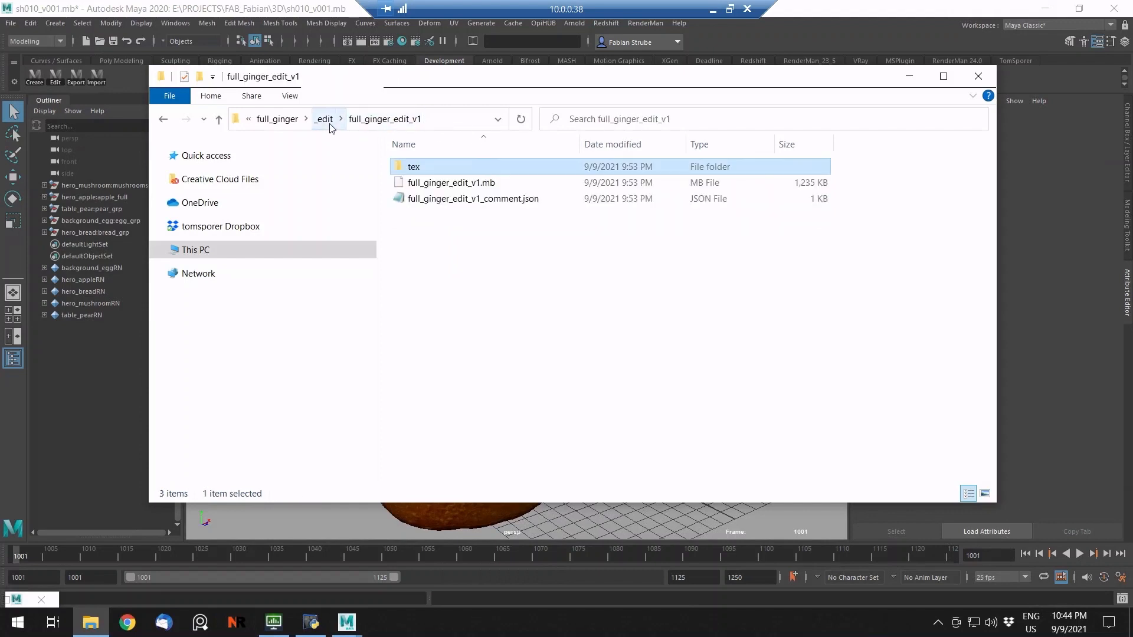
pyautogui.click(323, 118)
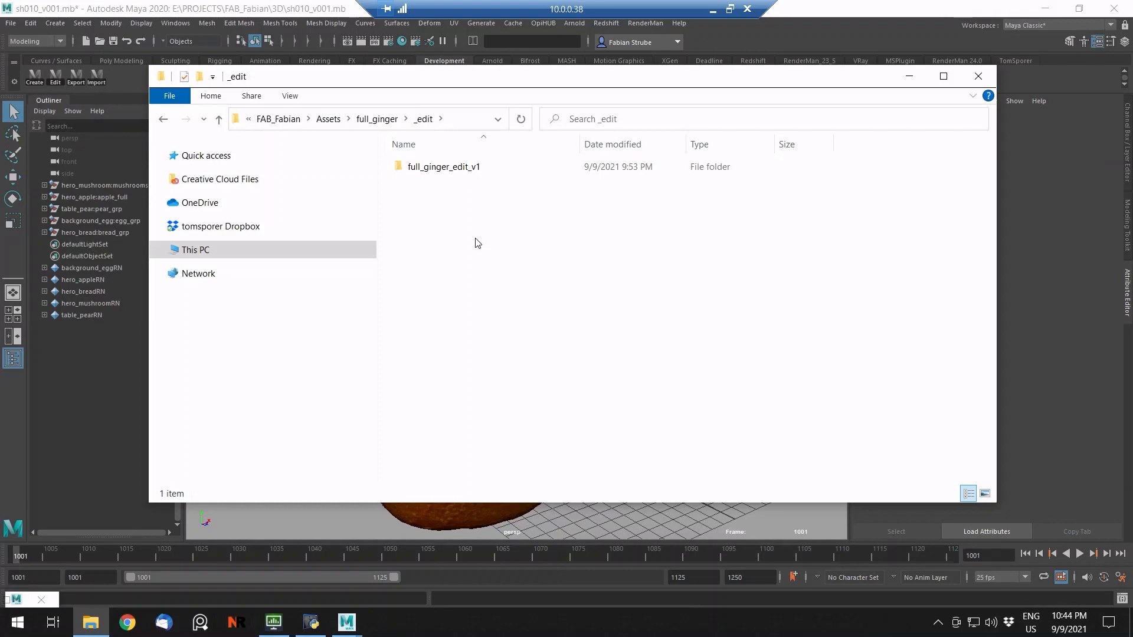
pyautogui.click(376, 118)
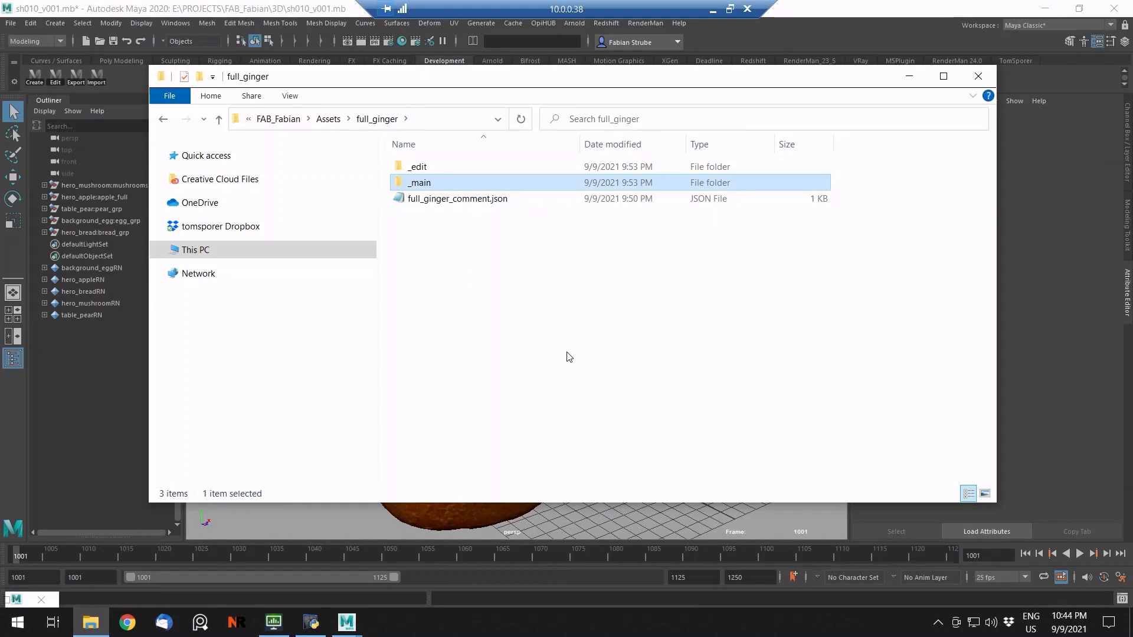
pyautogui.moveTo(229, 87)
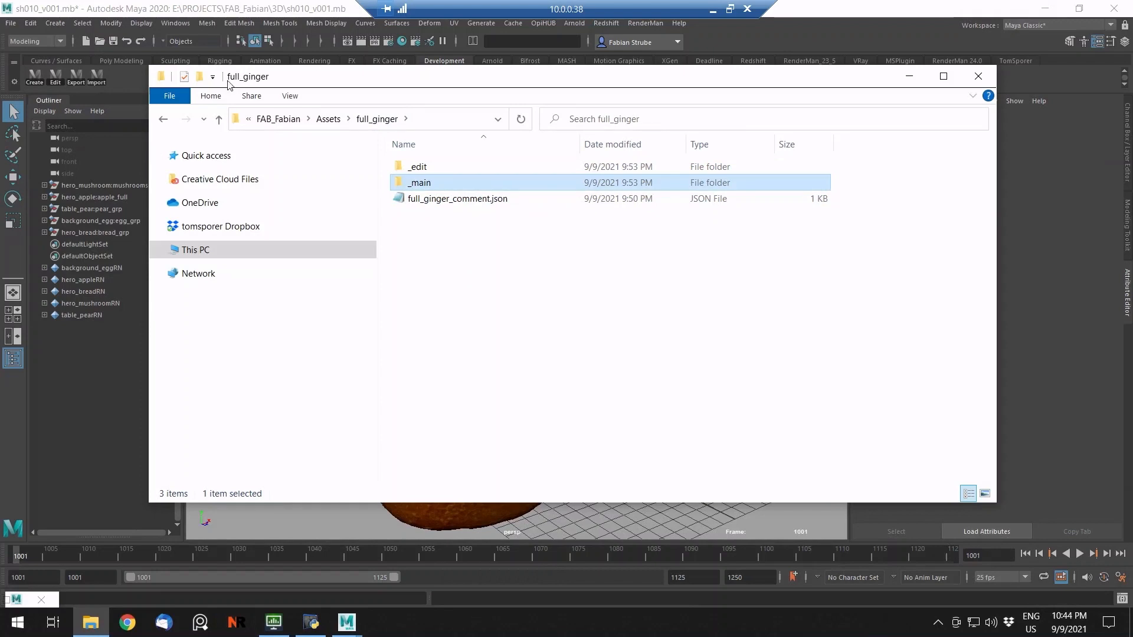
pyautogui.click(328, 118)
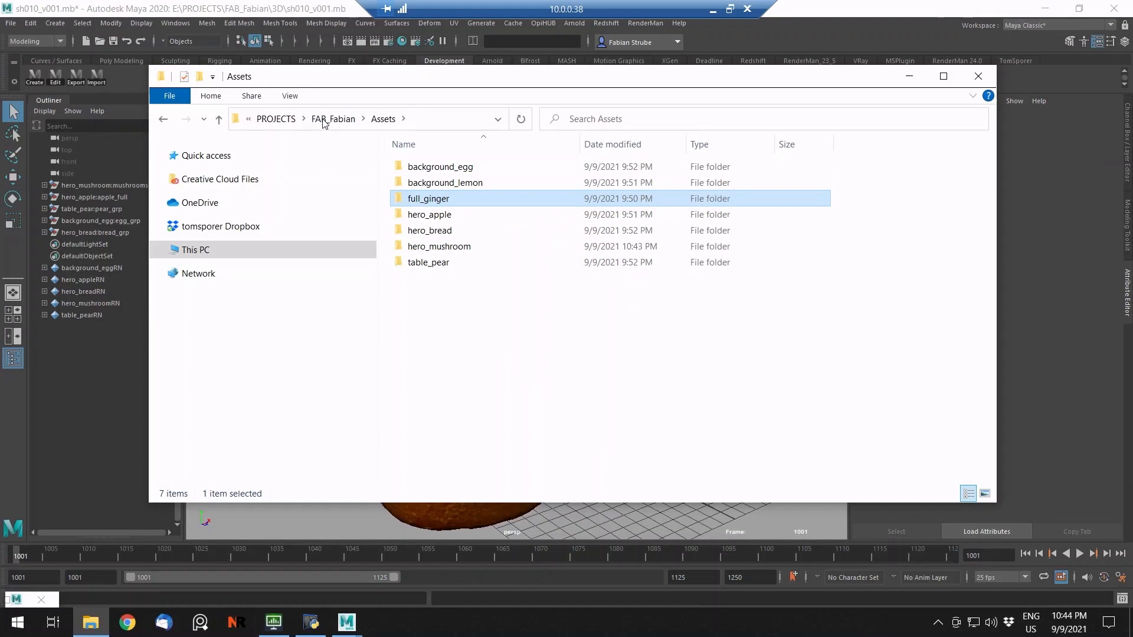
pyautogui.click(977, 76)
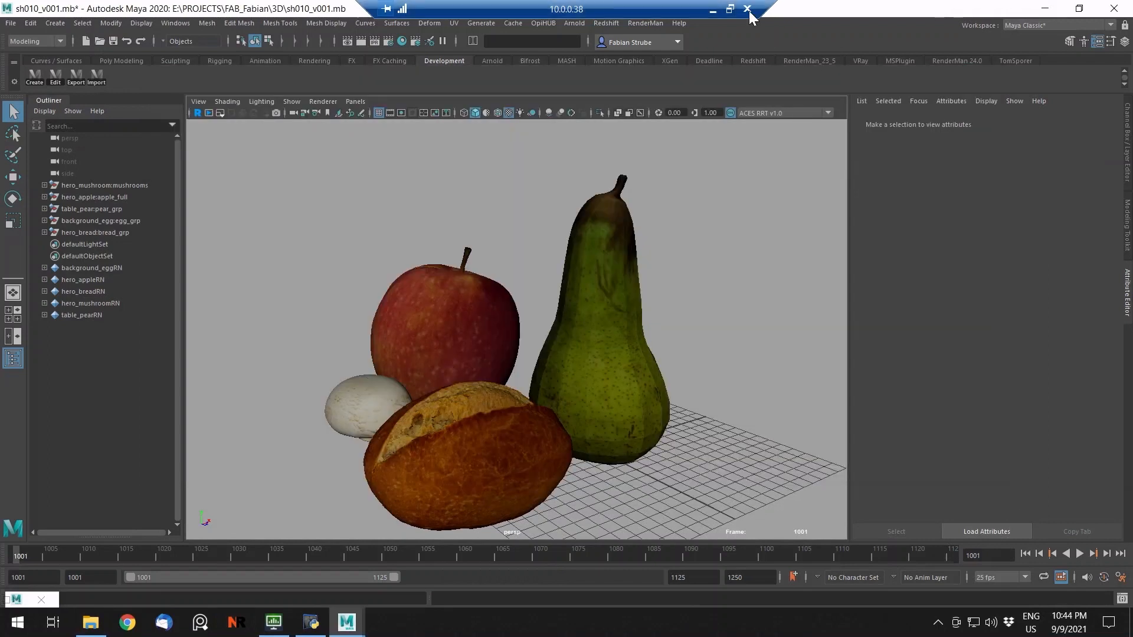